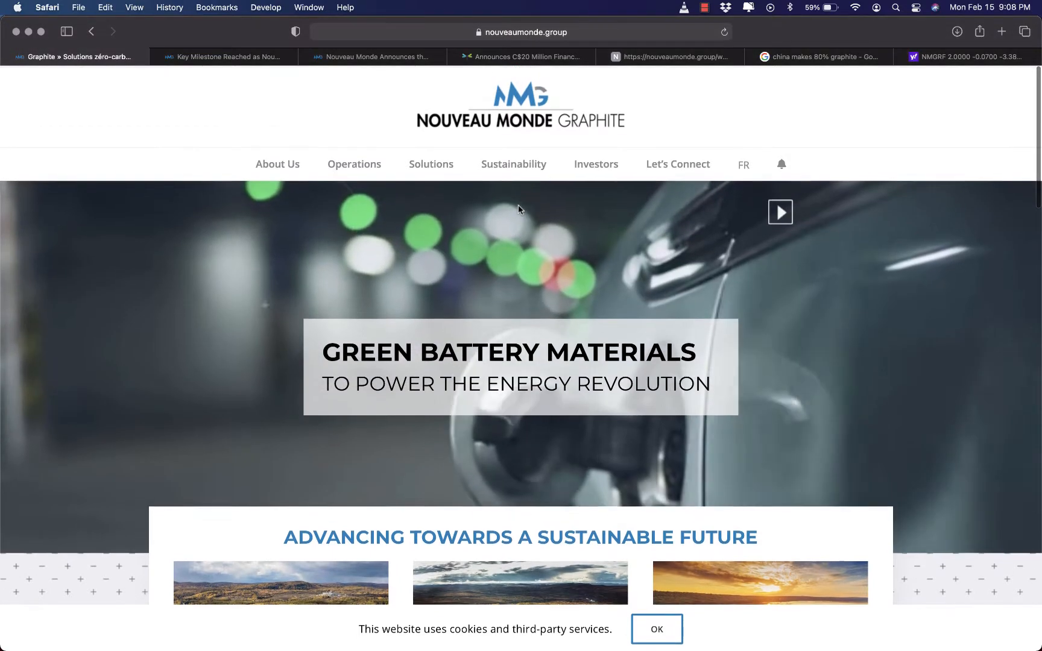
Step: Read down the current Nouveau Monde page and browse the neighbouring tab
scroll("down", 3)
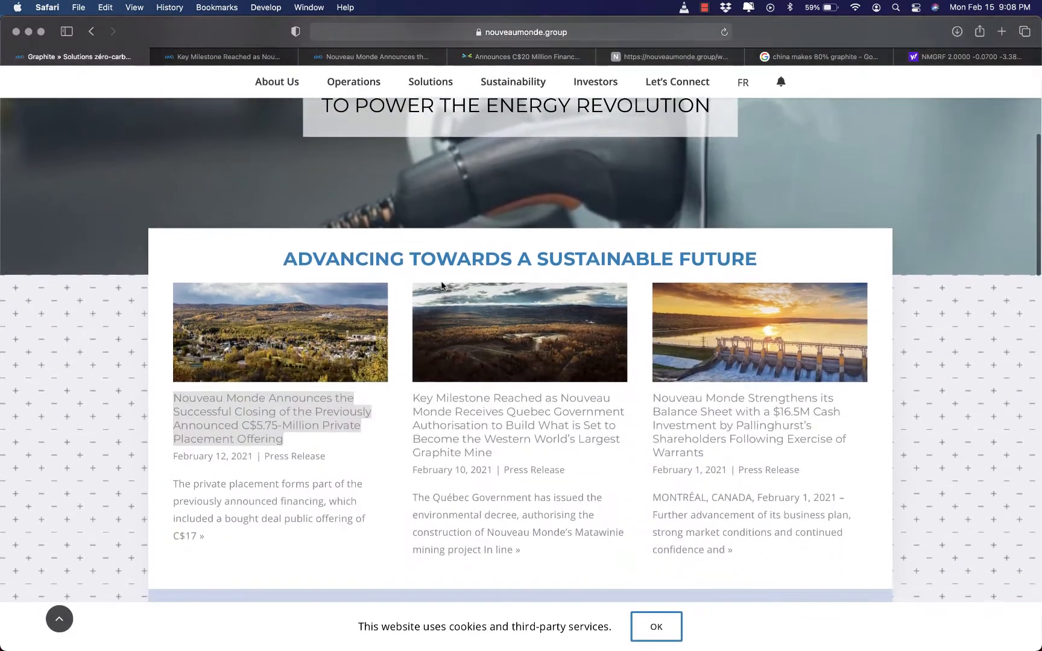
scroll("down", 3)
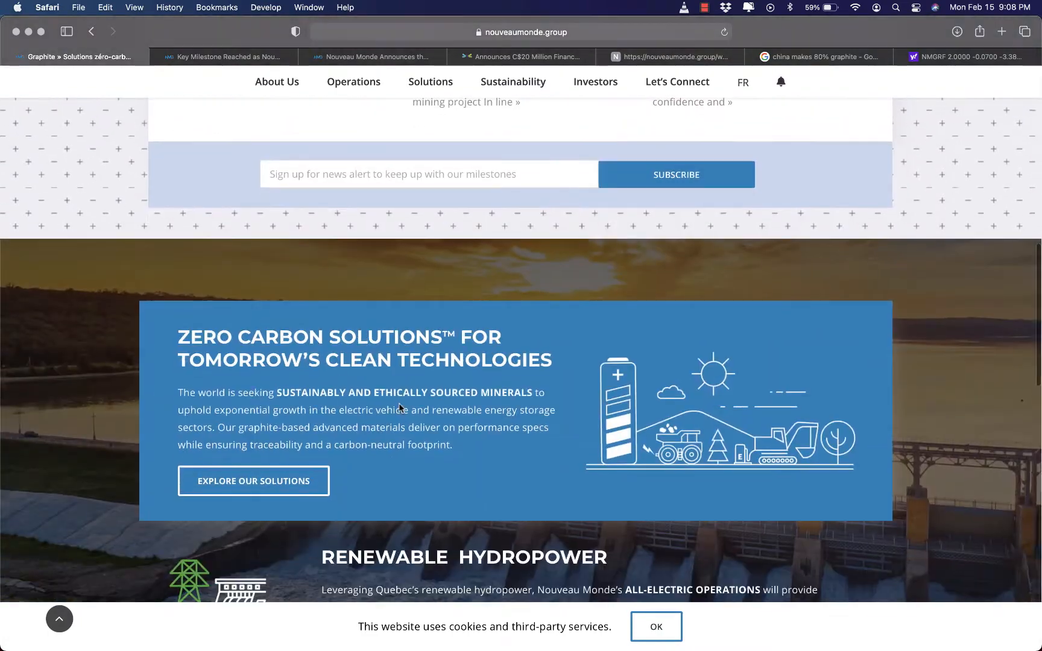
scroll("down", 3)
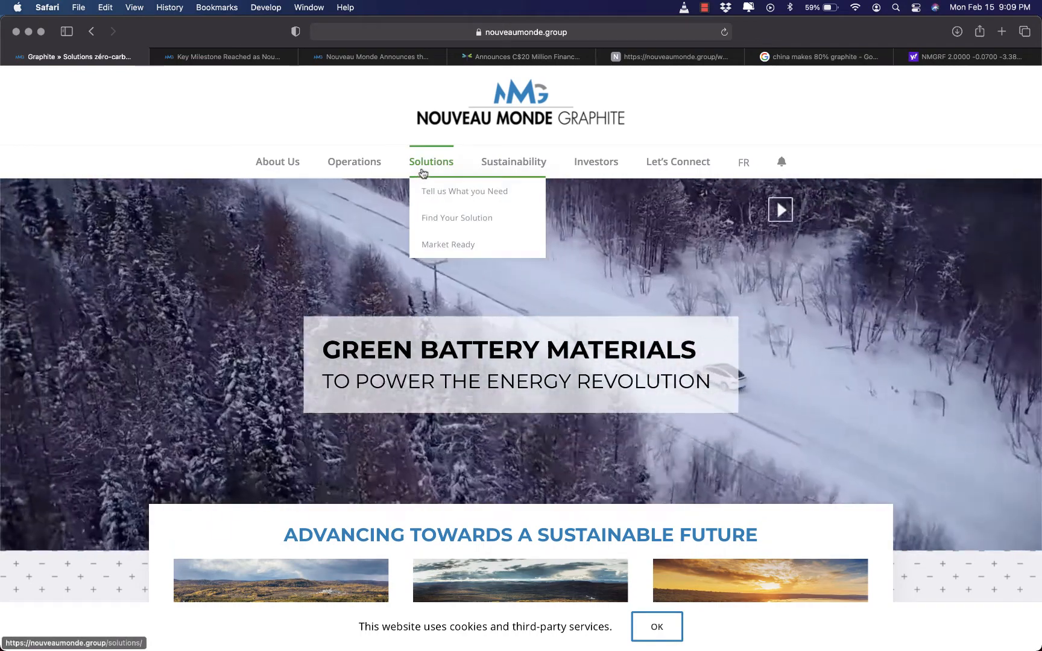
mouse_move(511, 128)
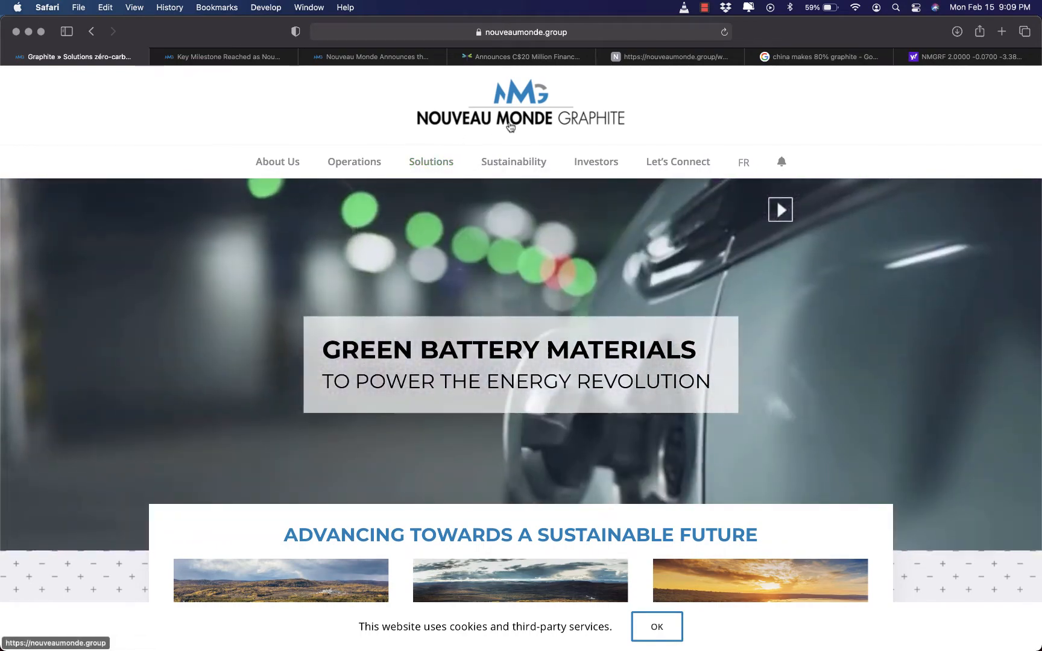
scroll("down", 3)
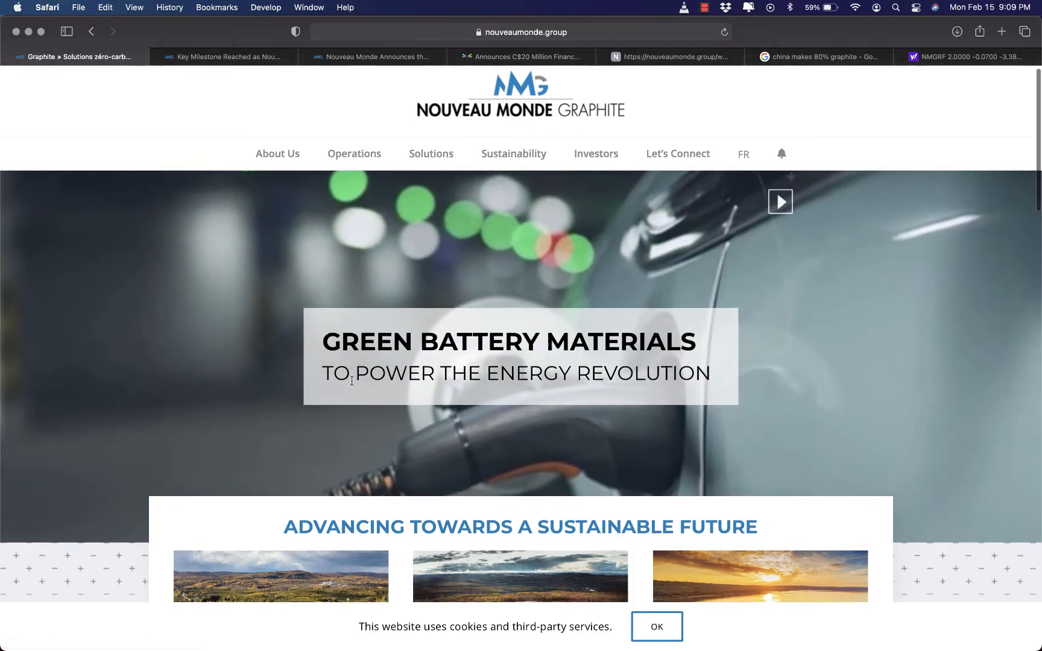
scroll("down", 3)
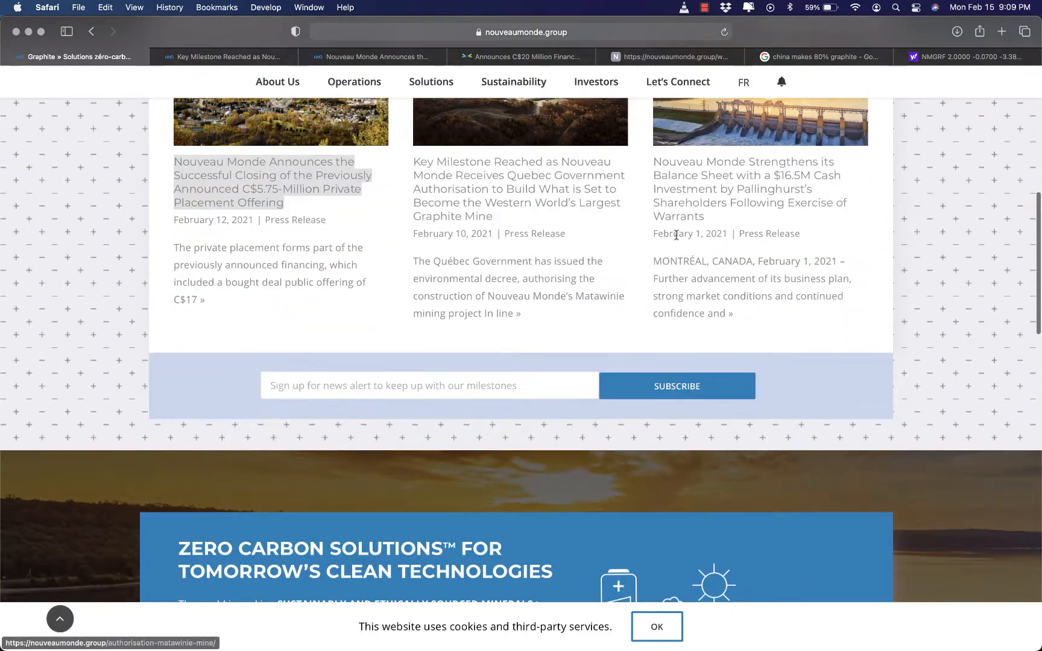
left_click(968, 56)
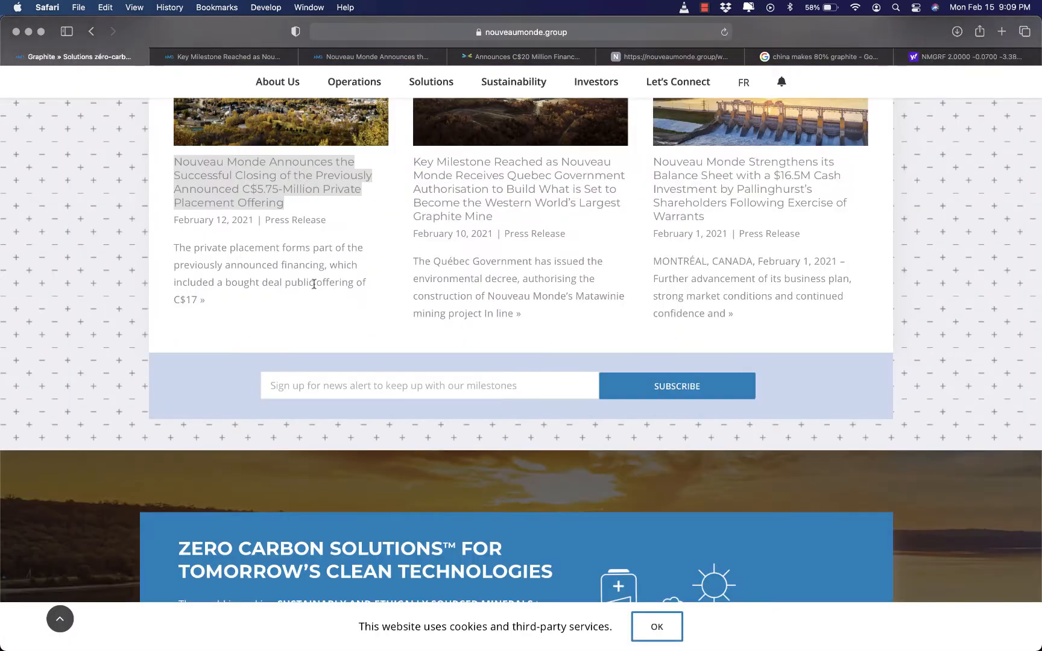
scroll("up", 3)
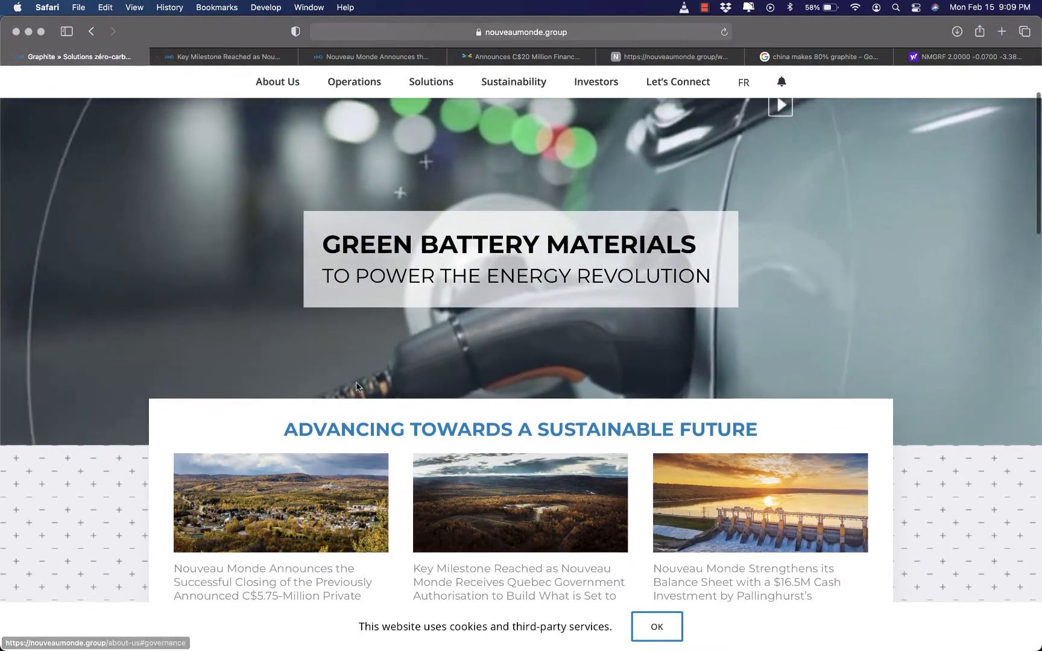
scroll("down", 3)
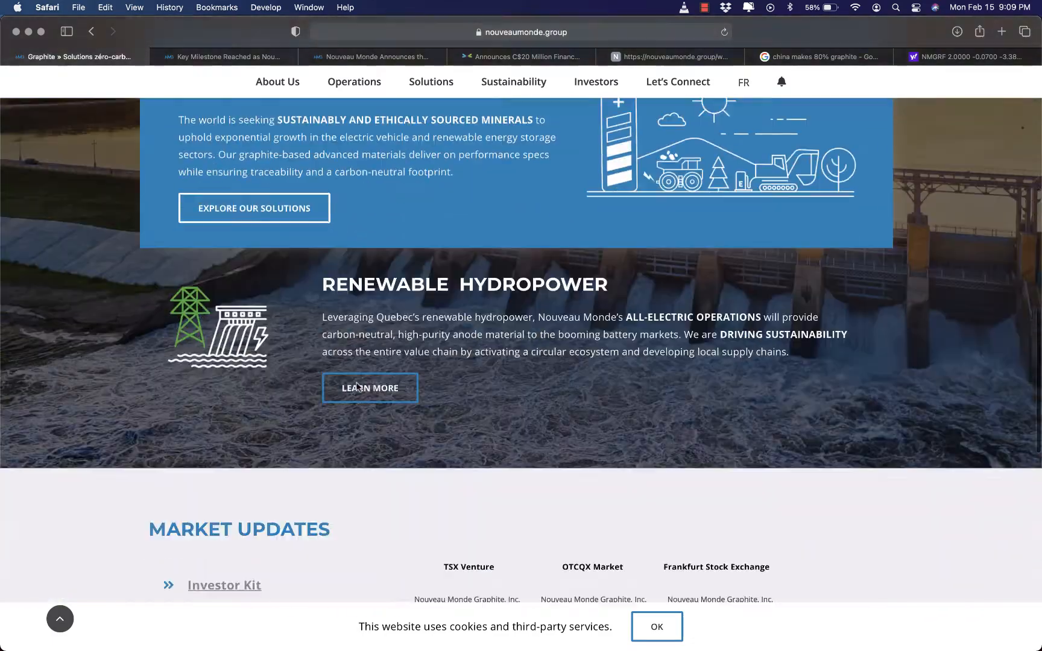
scroll("down", 3)
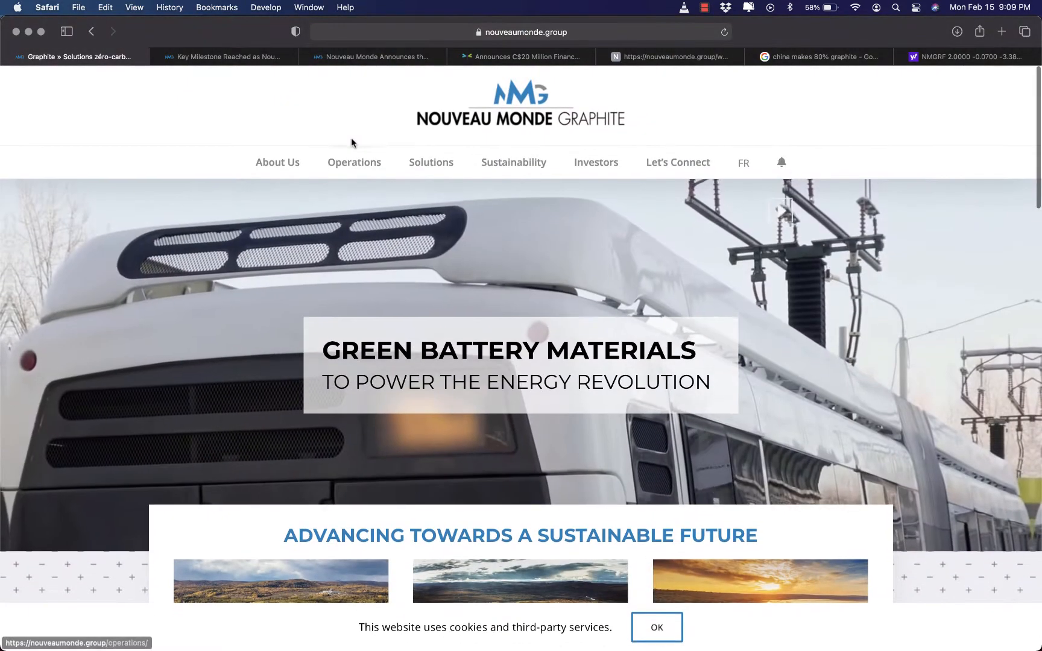
Step: Read through the Key Milestone press release before moving to the Northern Graphite page
left_click(226, 57)
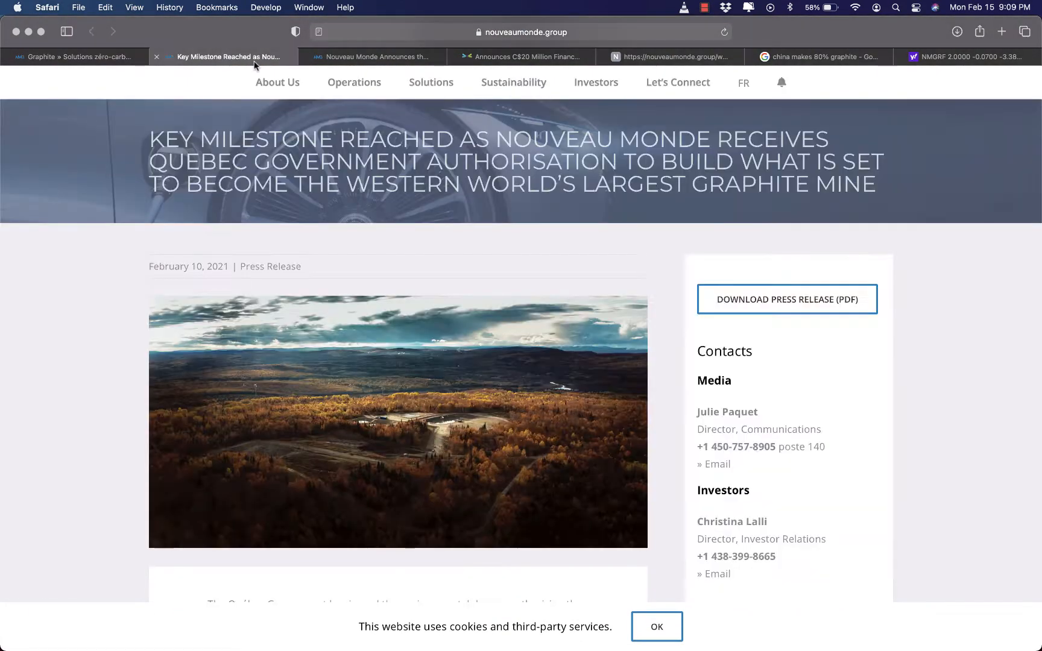
scroll("down", 3)
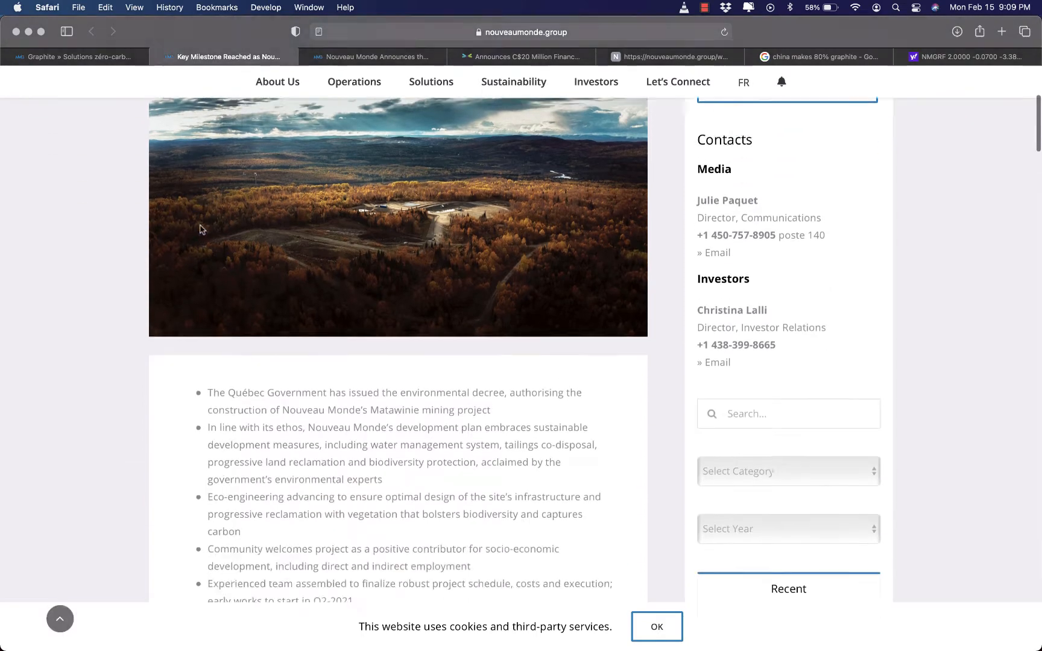
scroll("down", 3)
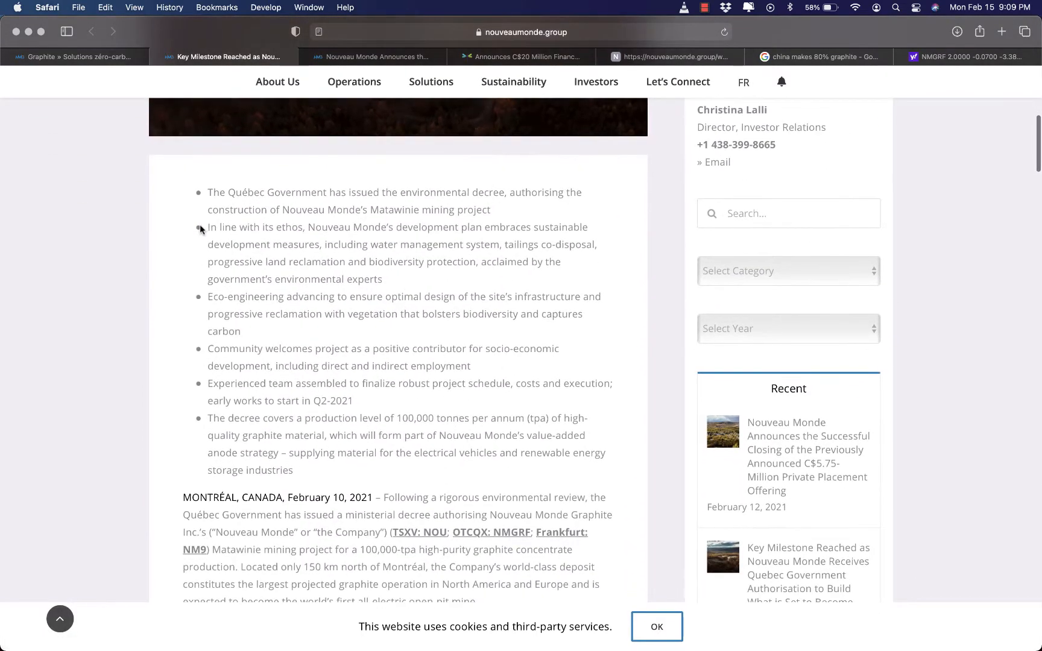
scroll("down", 3)
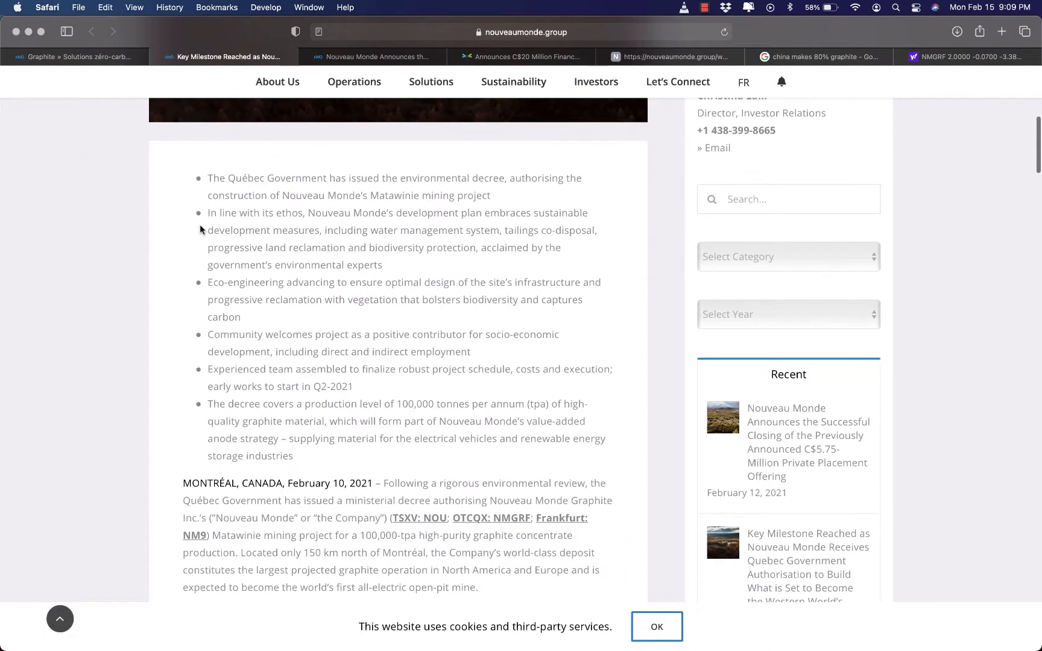
scroll("down", 3)
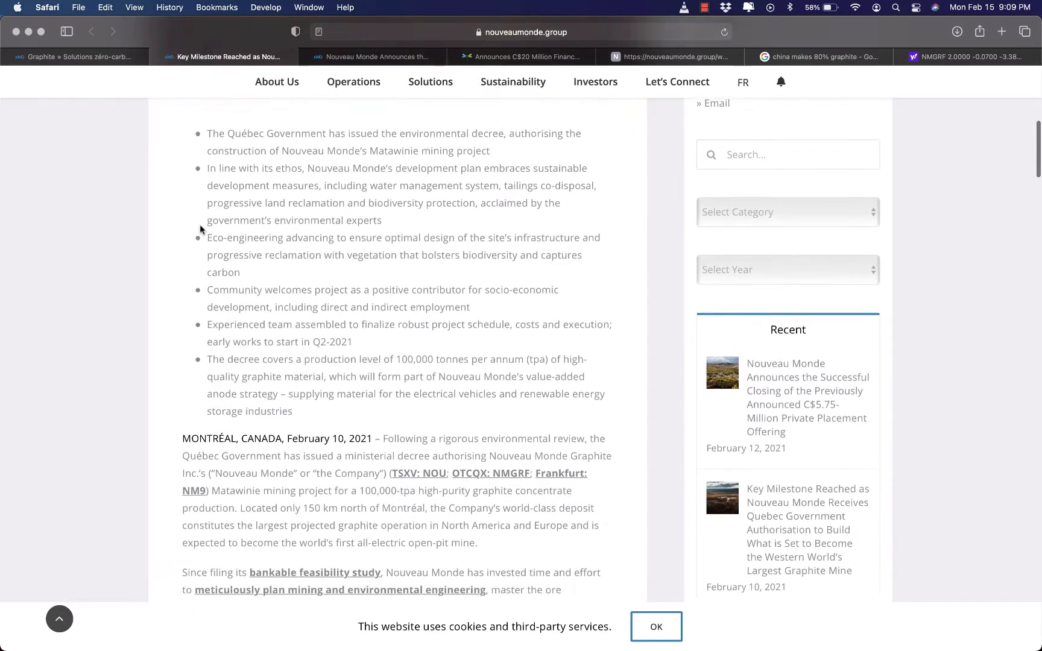
scroll("down", 3)
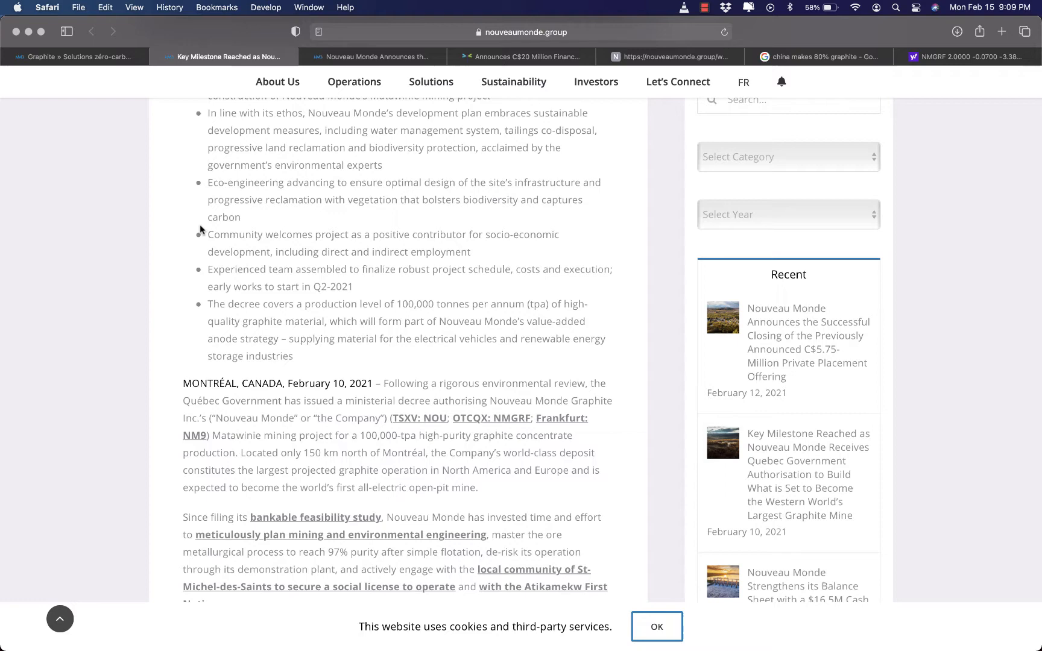
scroll("down", 3)
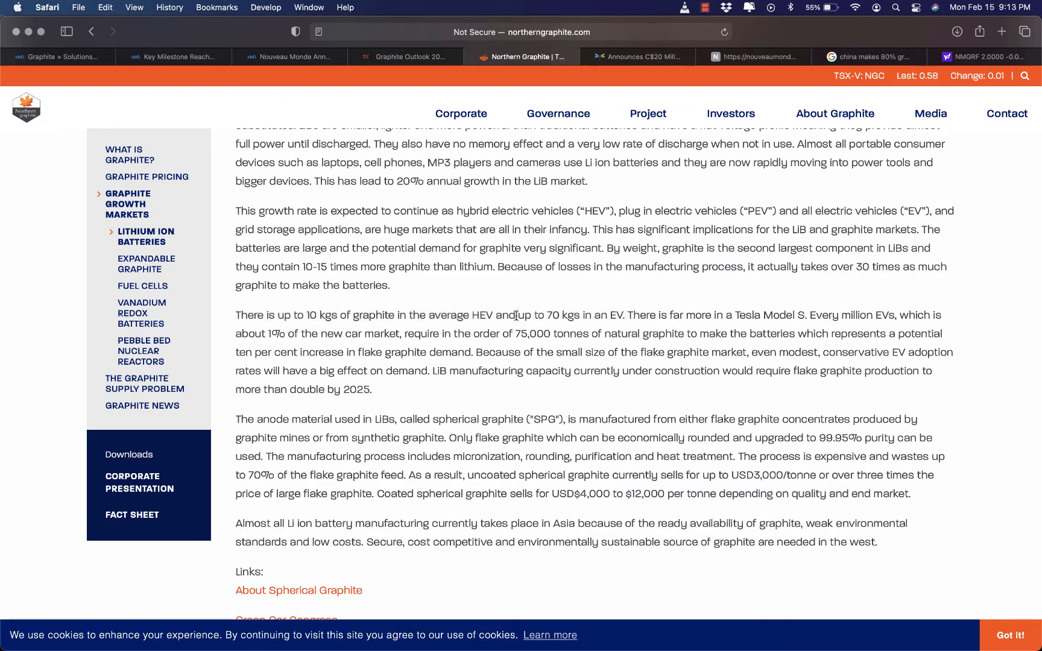
Step: Highlight the '70 kgs in an EV' phrase, read the Graphite Outlook 2021 article, and return to the Key Milestone release
left_click_drag(523, 315, 615, 315)
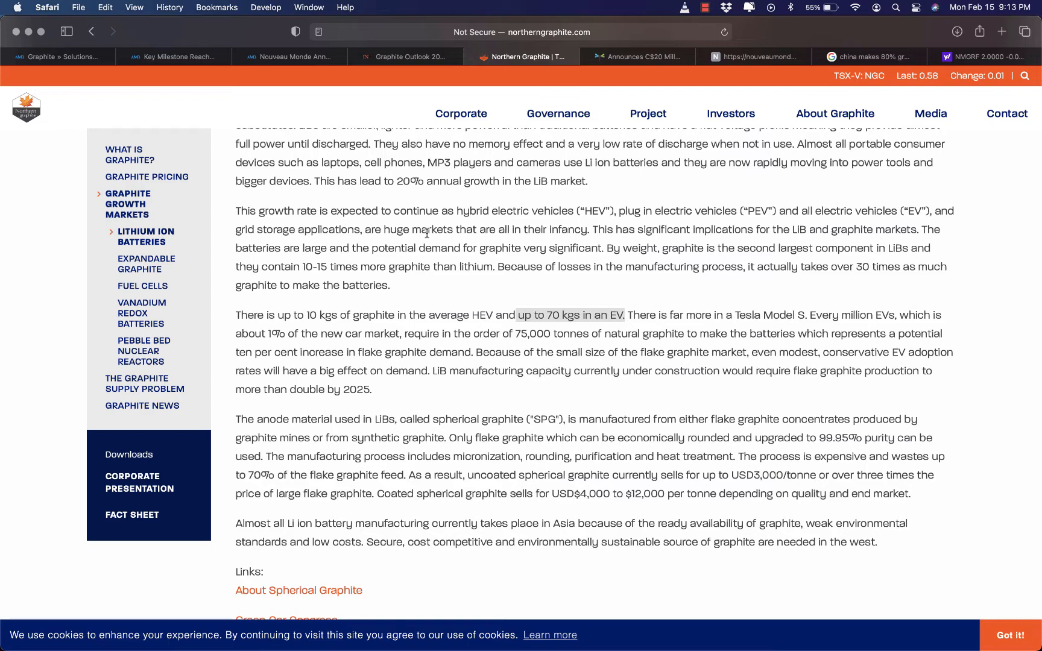
mouse_move(349, 338)
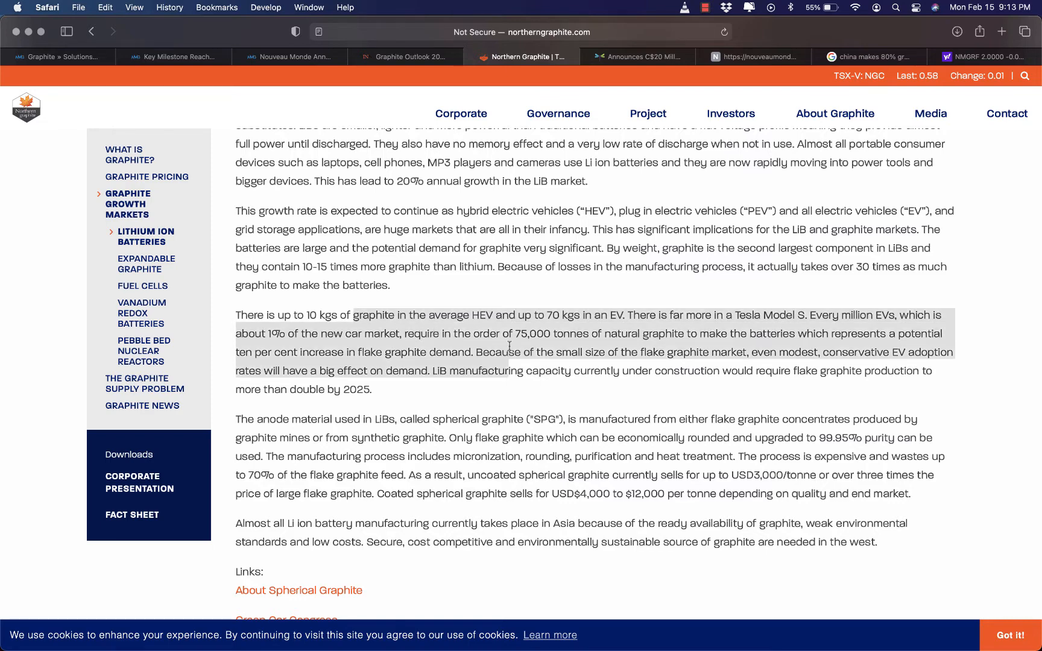
left_click(410, 57)
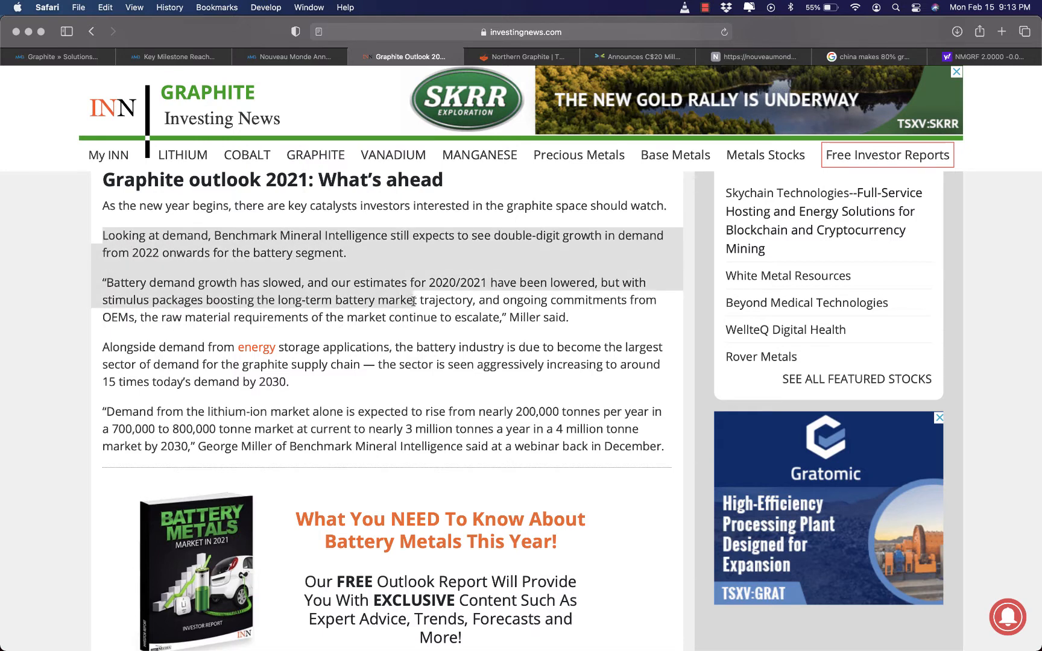
mouse_move(561, 326)
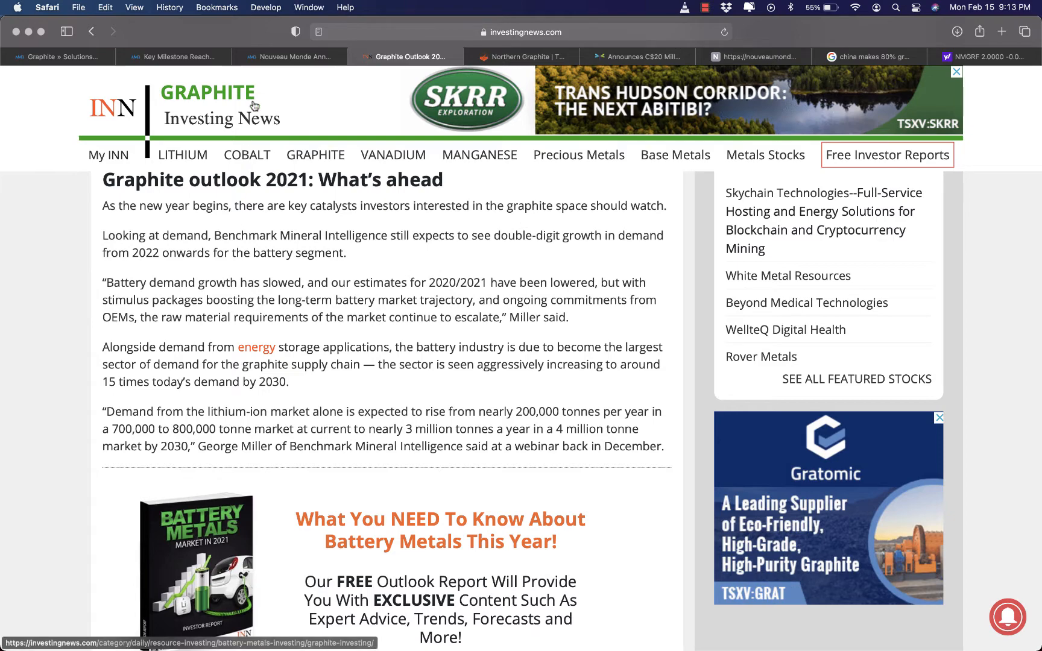
left_click(178, 57)
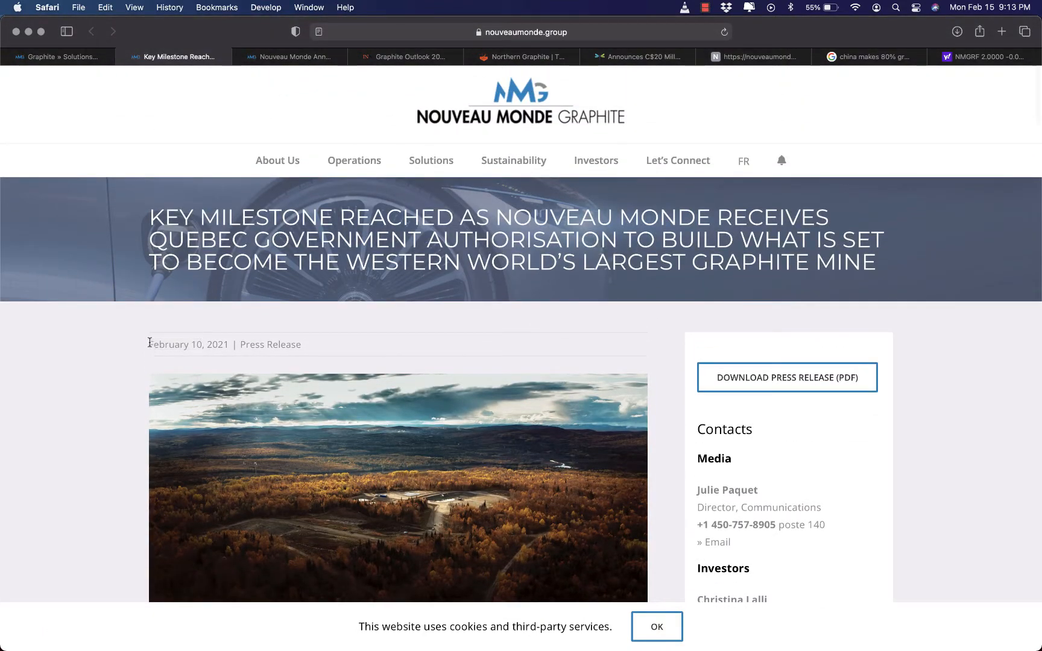
mouse_move(280, 246)
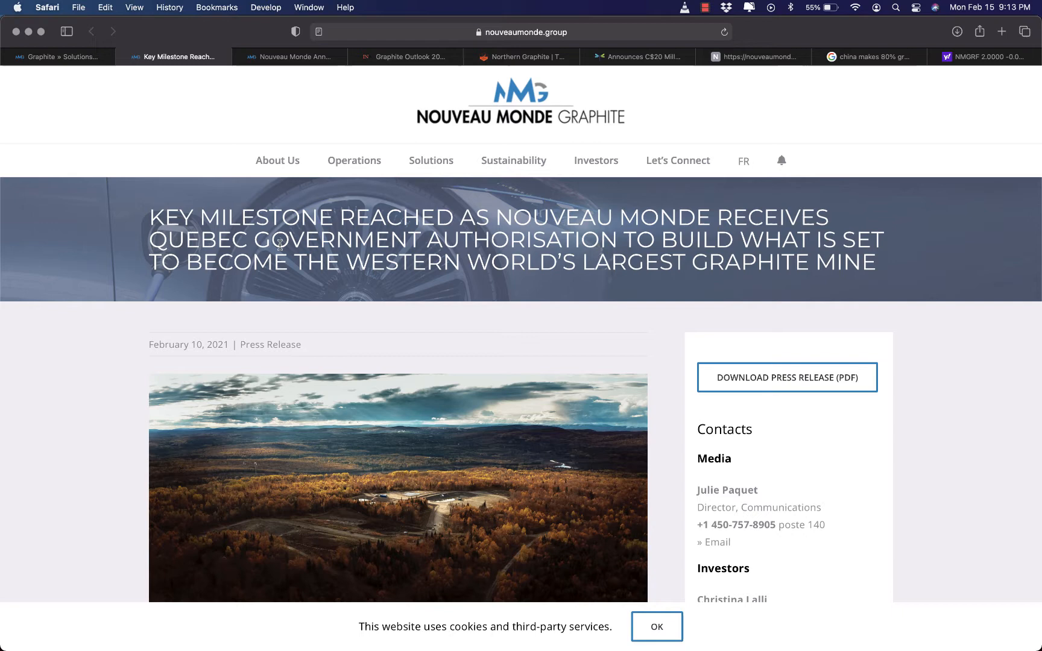
Step: Highlight the graphite-mine headline, read the milestone release to the end, and bring up the C$5.75-million placement release
left_click_drag(279, 239, 806, 262)
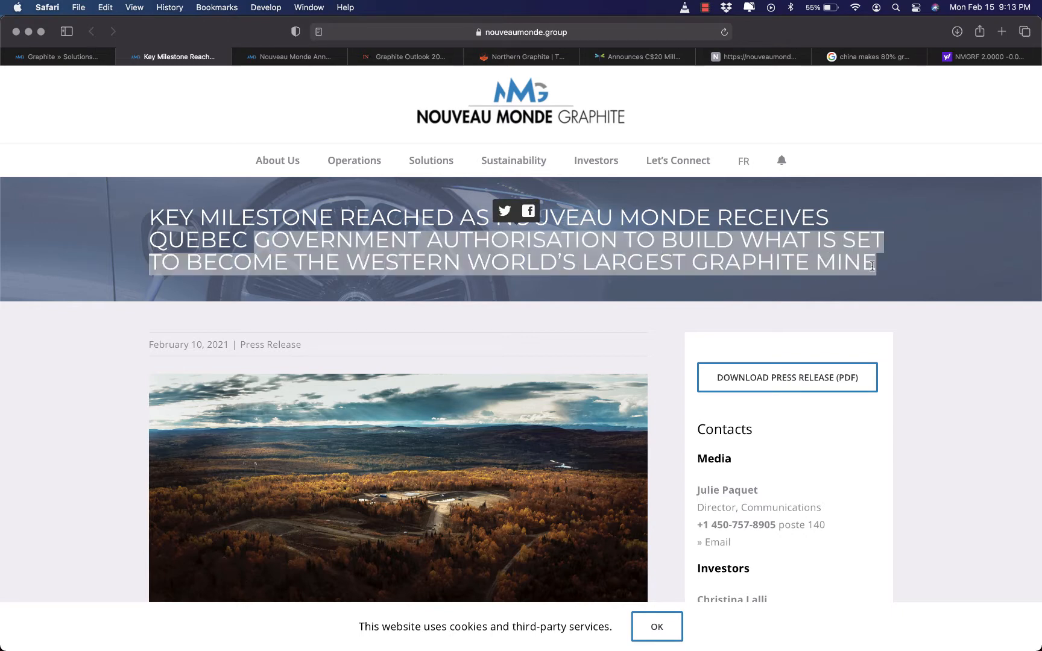
scroll("down", 3)
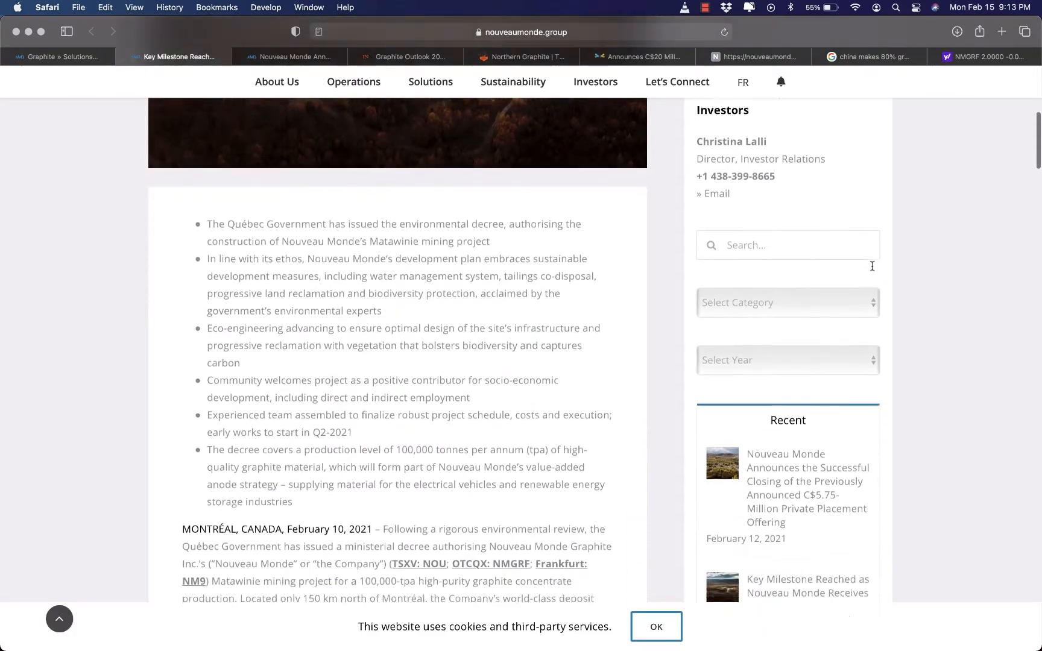
scroll("down", 3)
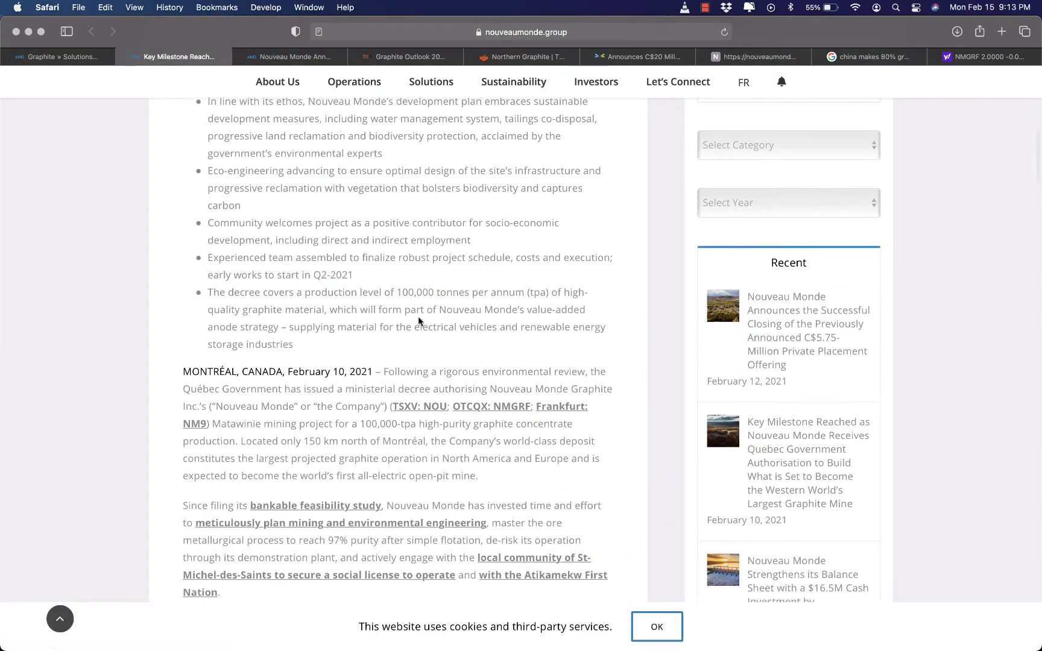
scroll("down", 3)
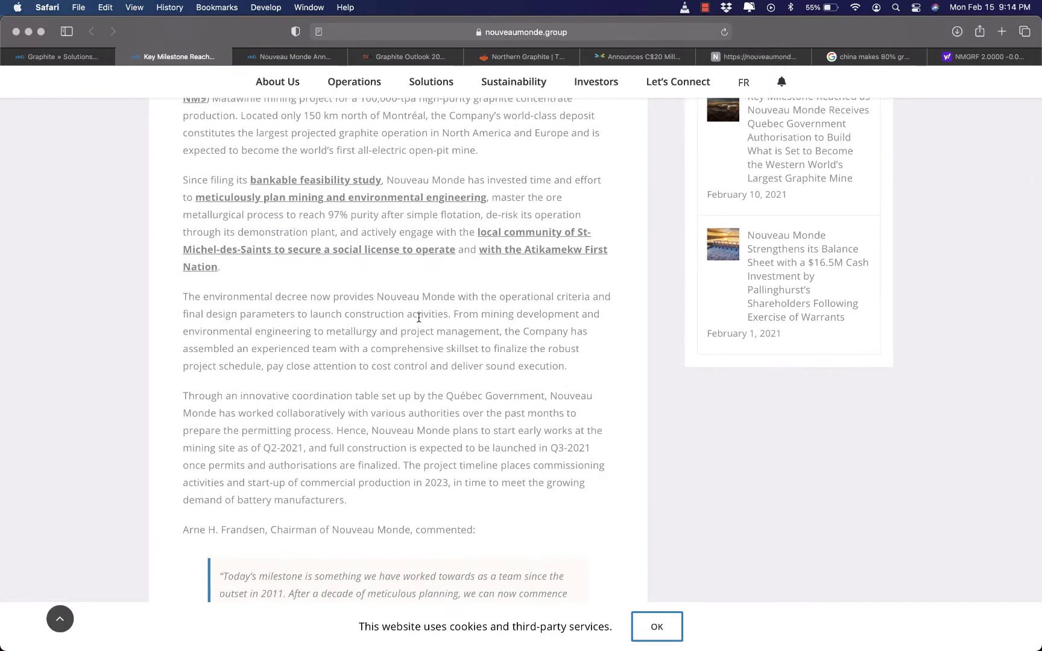
scroll("down", 3)
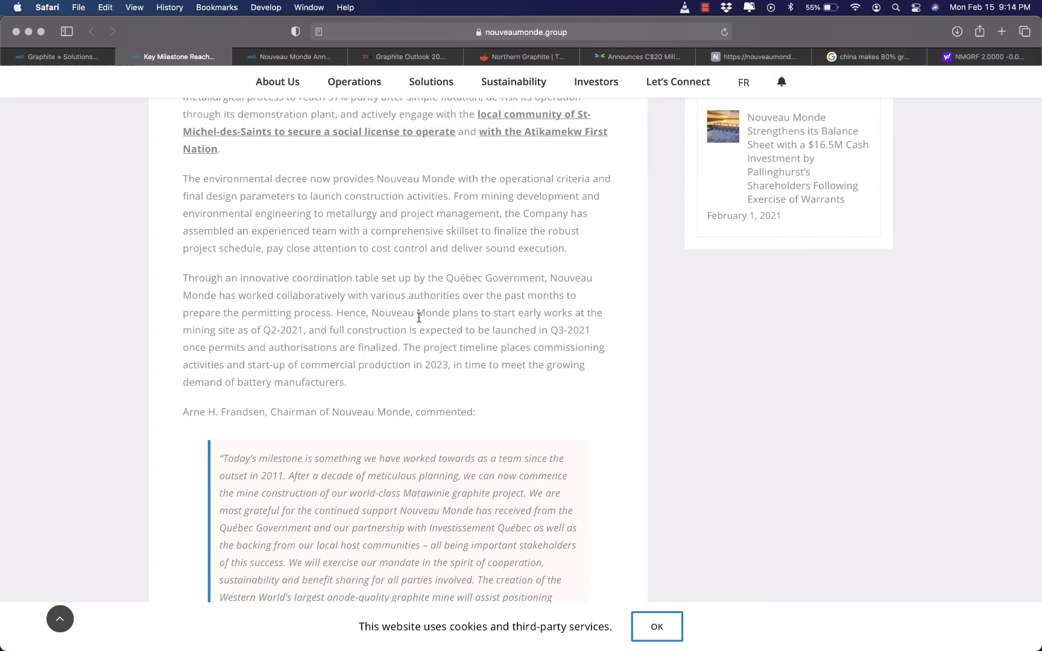
scroll("down", 3)
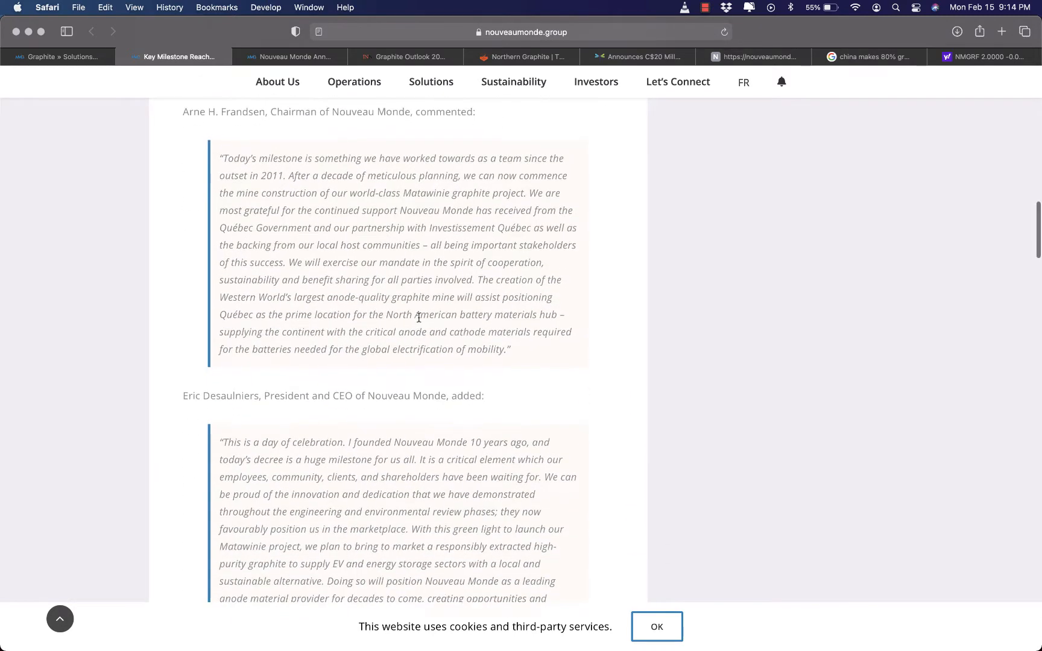
scroll("down", 3)
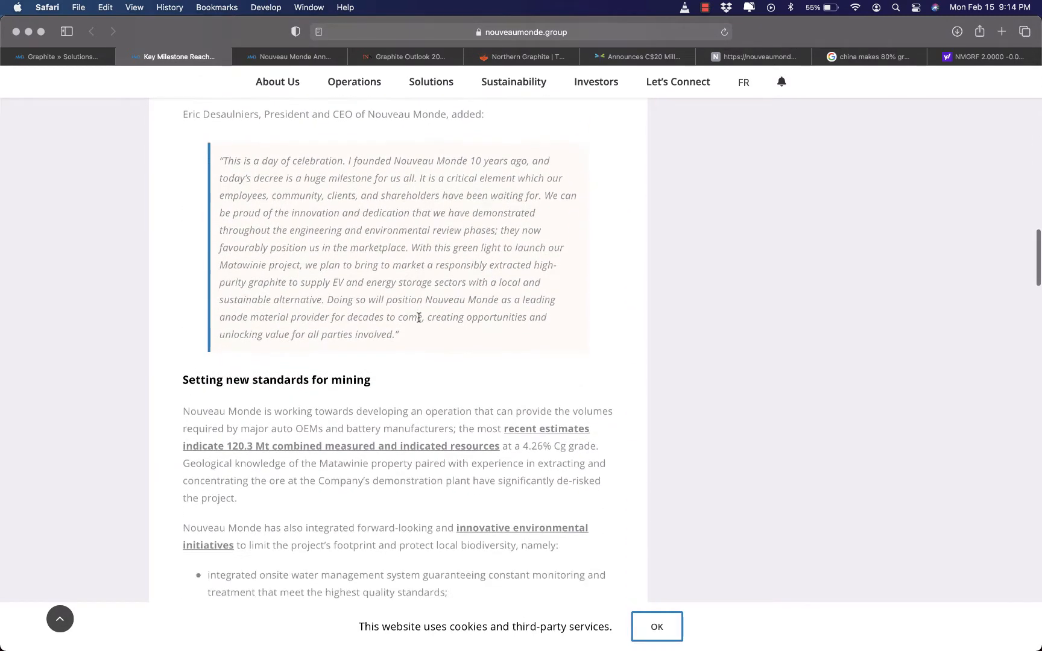
scroll("down", 3)
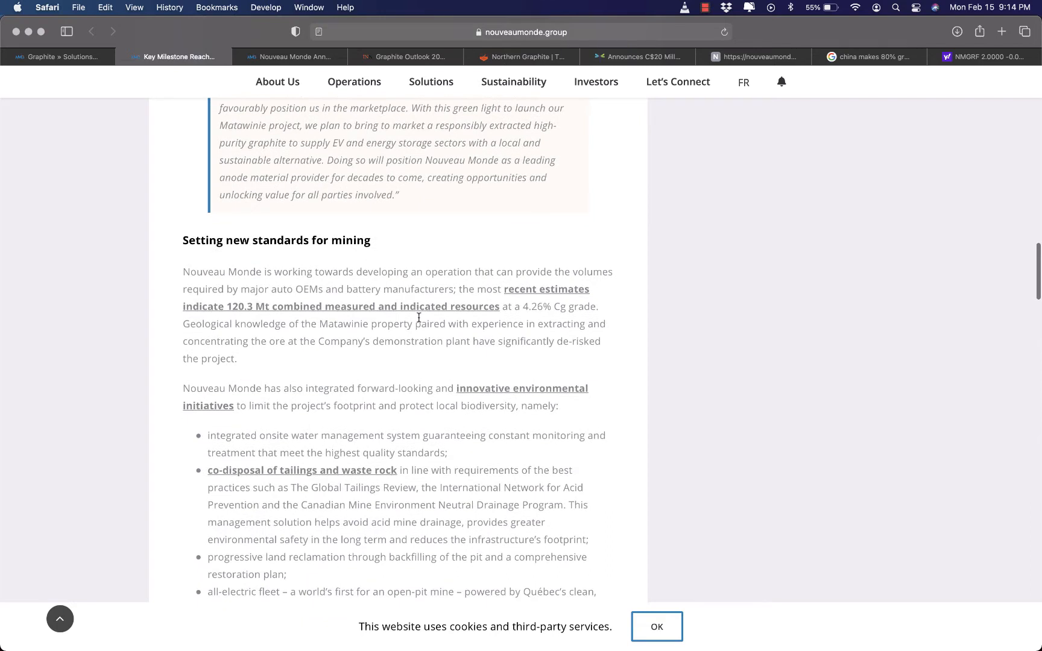
scroll("down", 3)
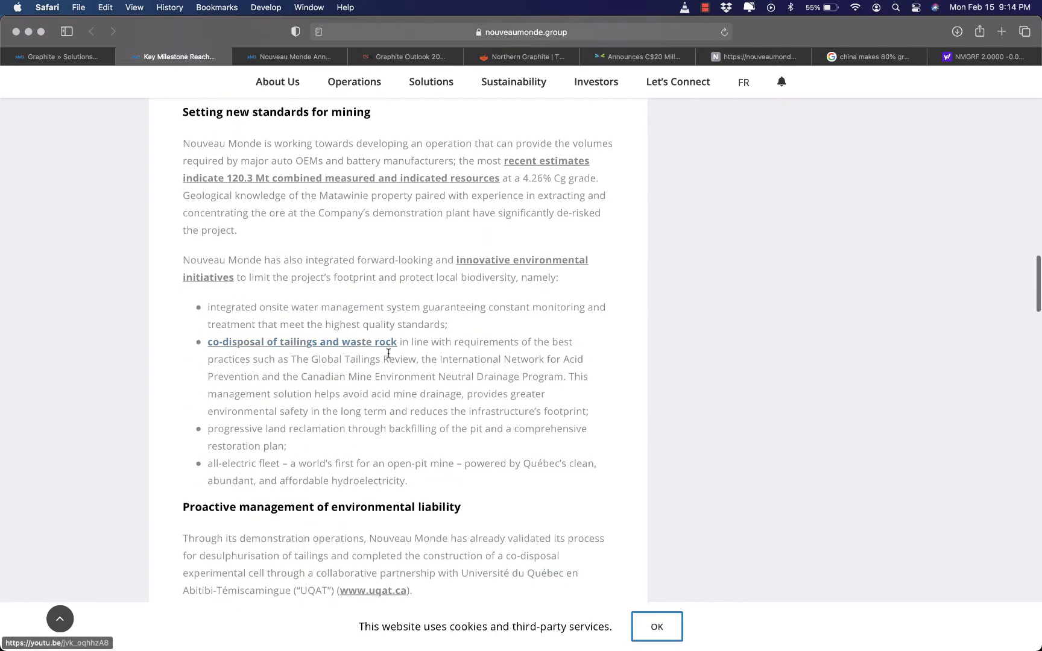
scroll("down", 3)
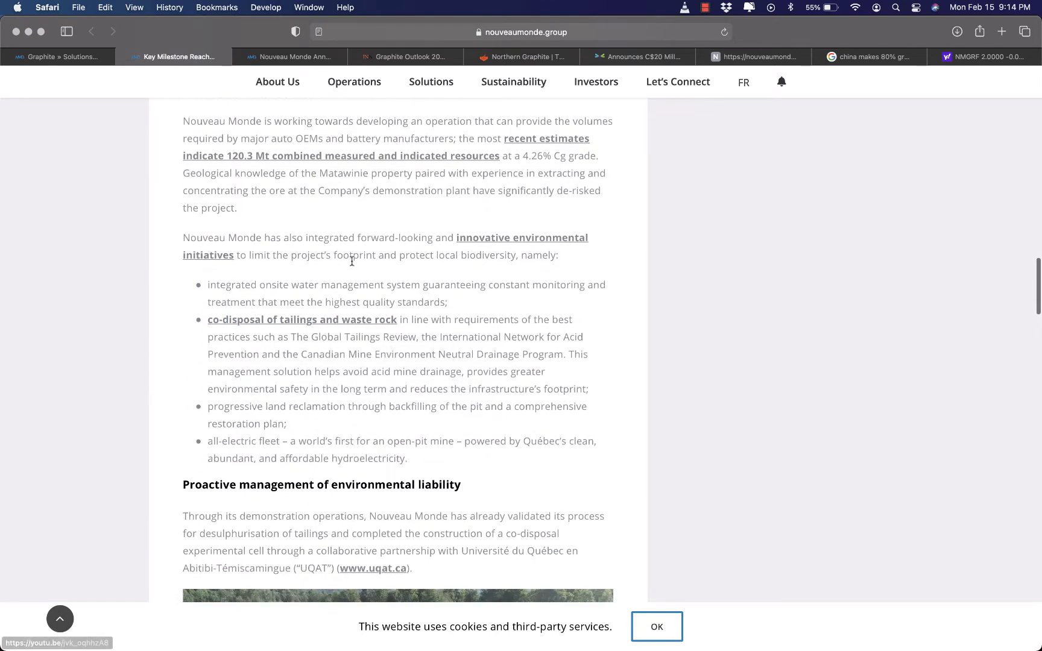
left_click(295, 56)
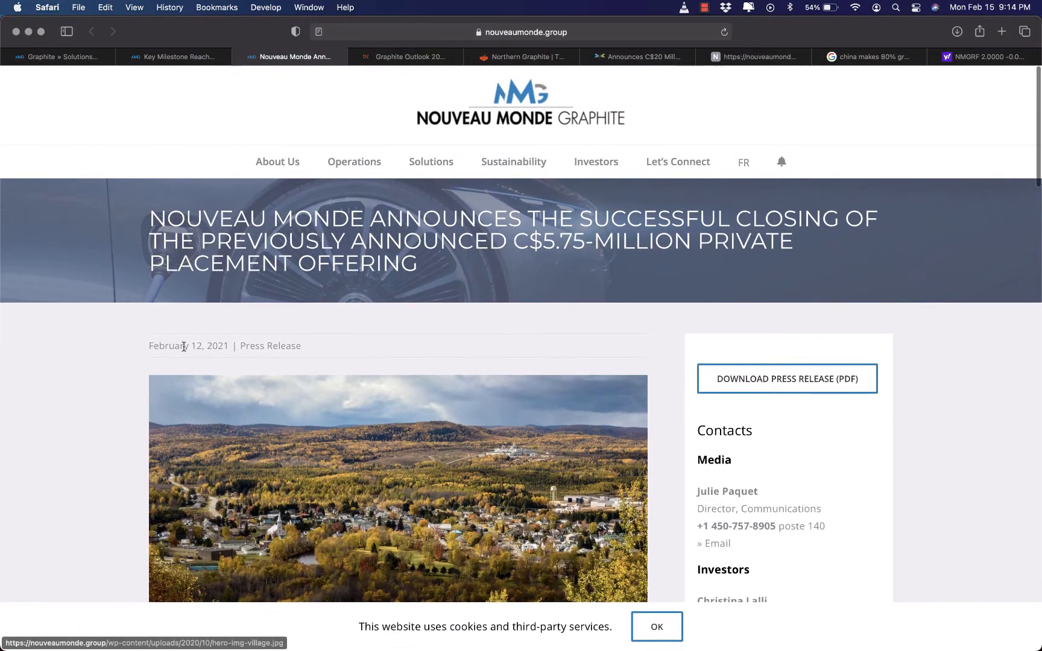
Step: Read the private placement release, highlighting the bullet on net proceeds close to C$22 million
scroll("down", 3)
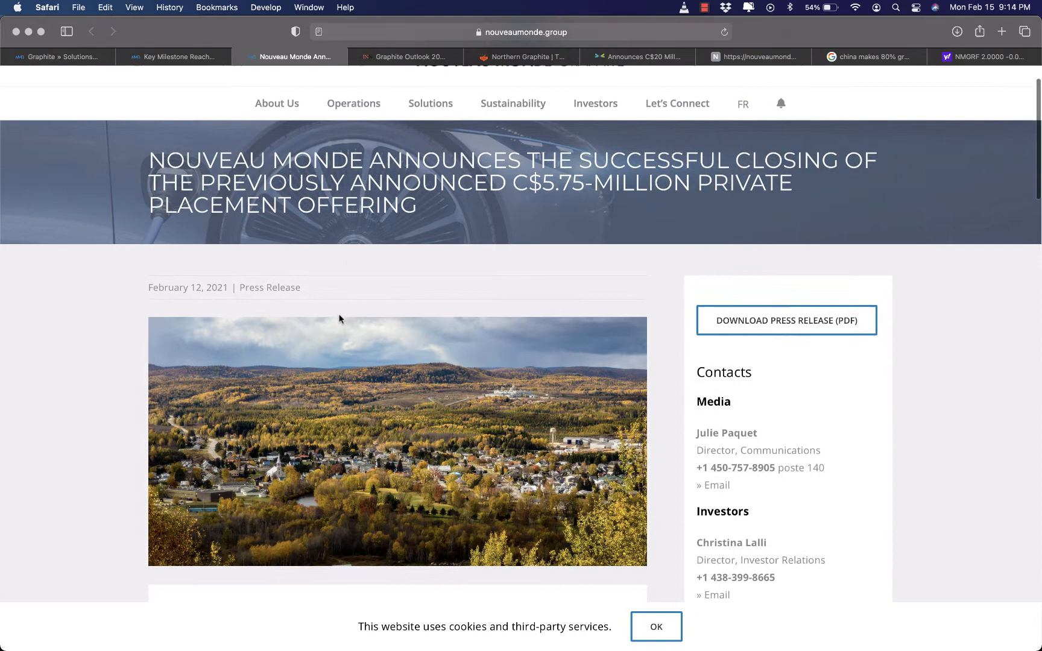
scroll("down", 3)
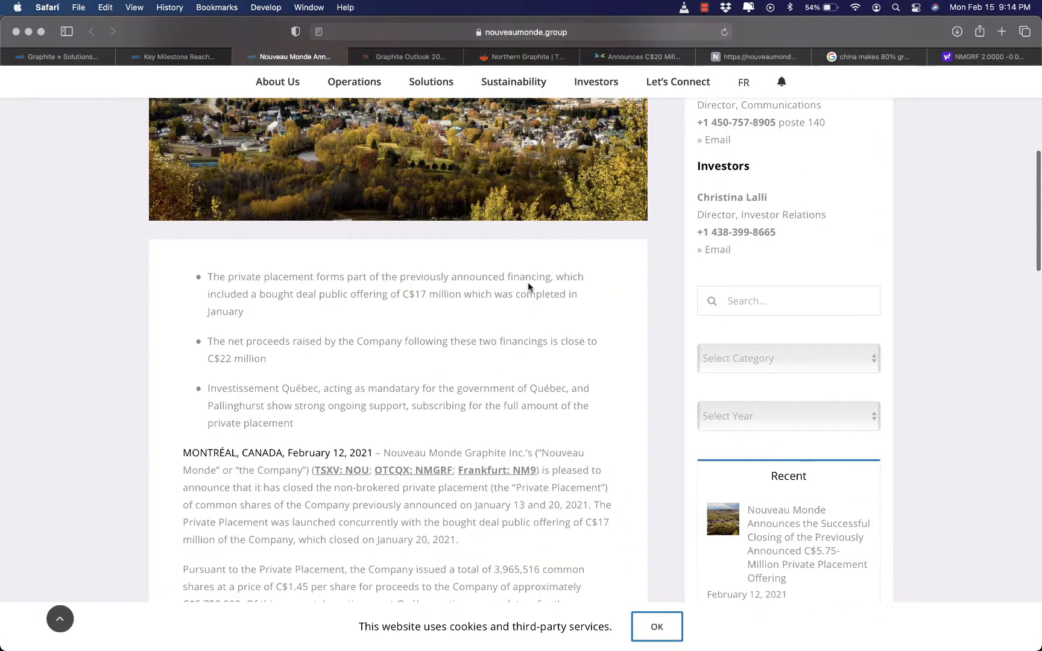
mouse_move(207, 348)
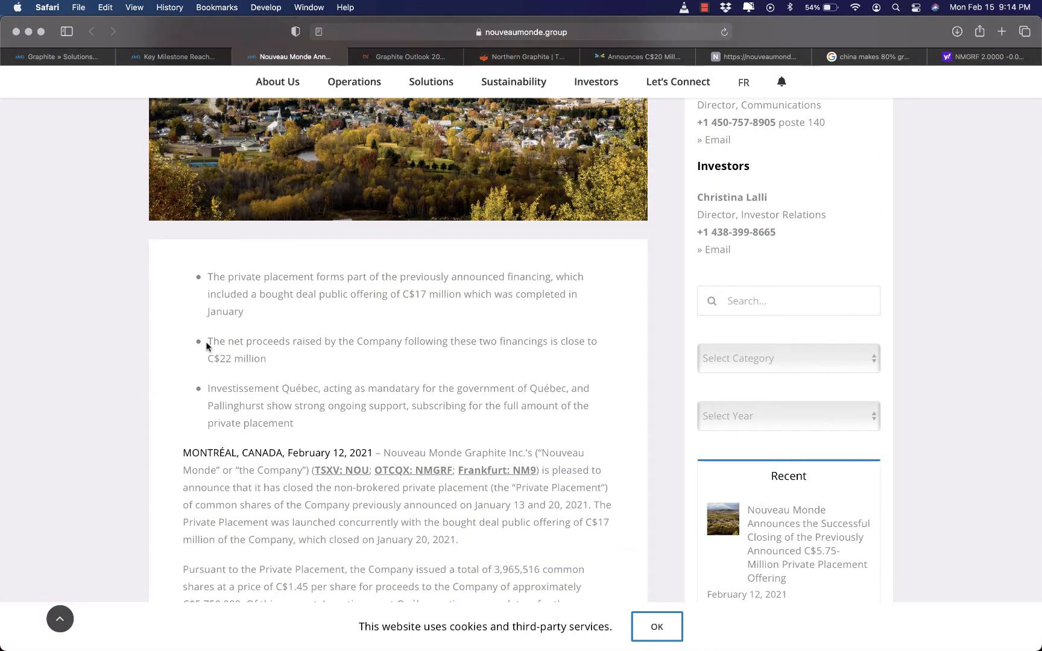
left_click_drag(207, 342, 266, 359)
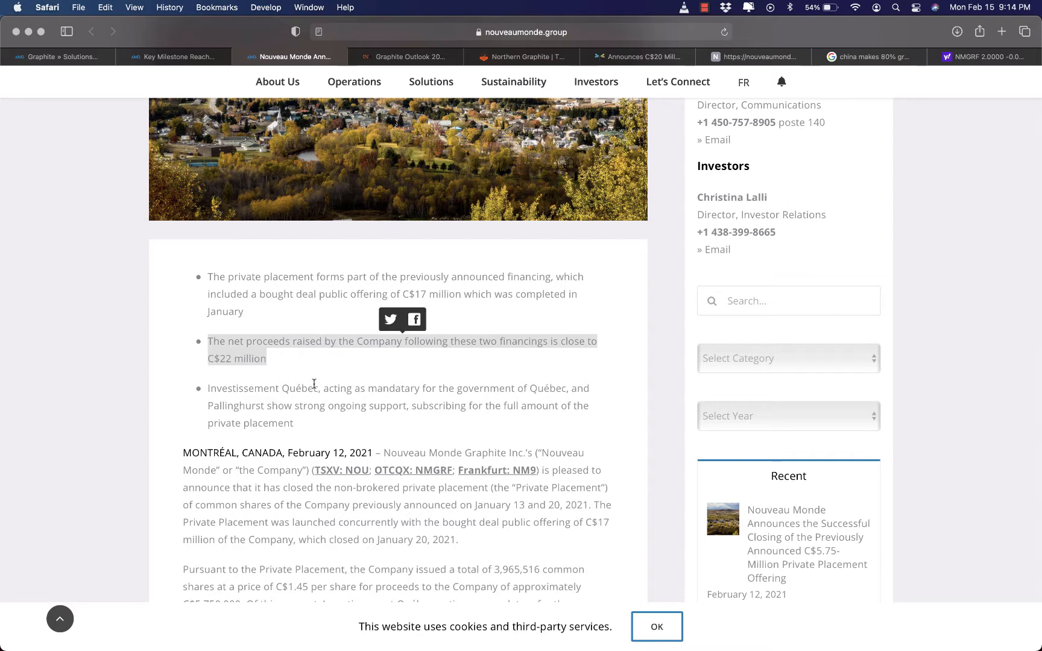
scroll("down", 3)
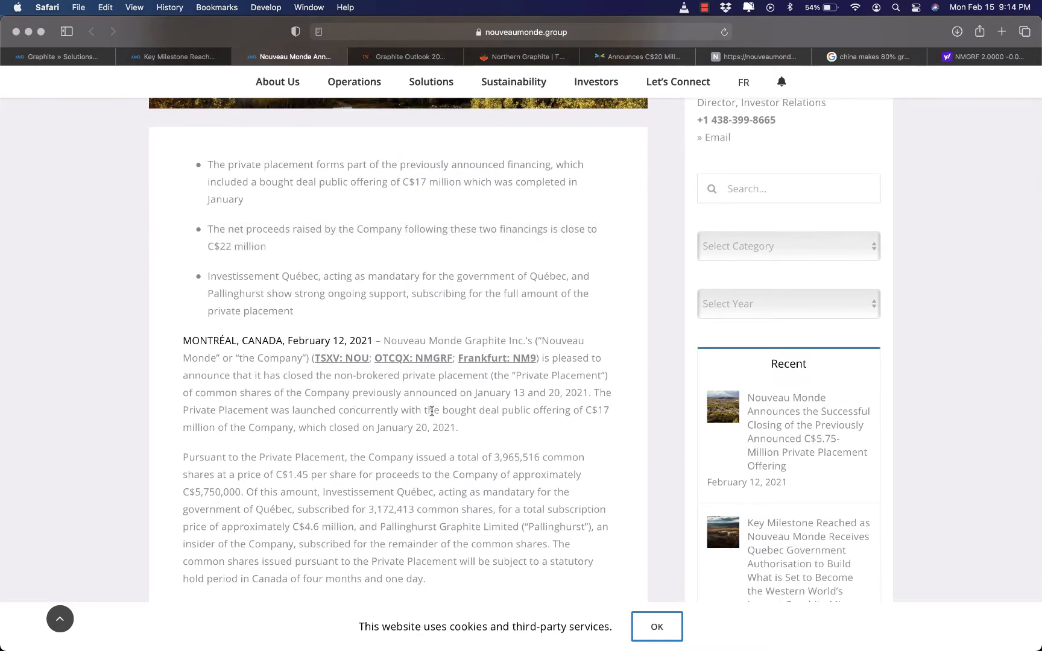
mouse_move(258, 473)
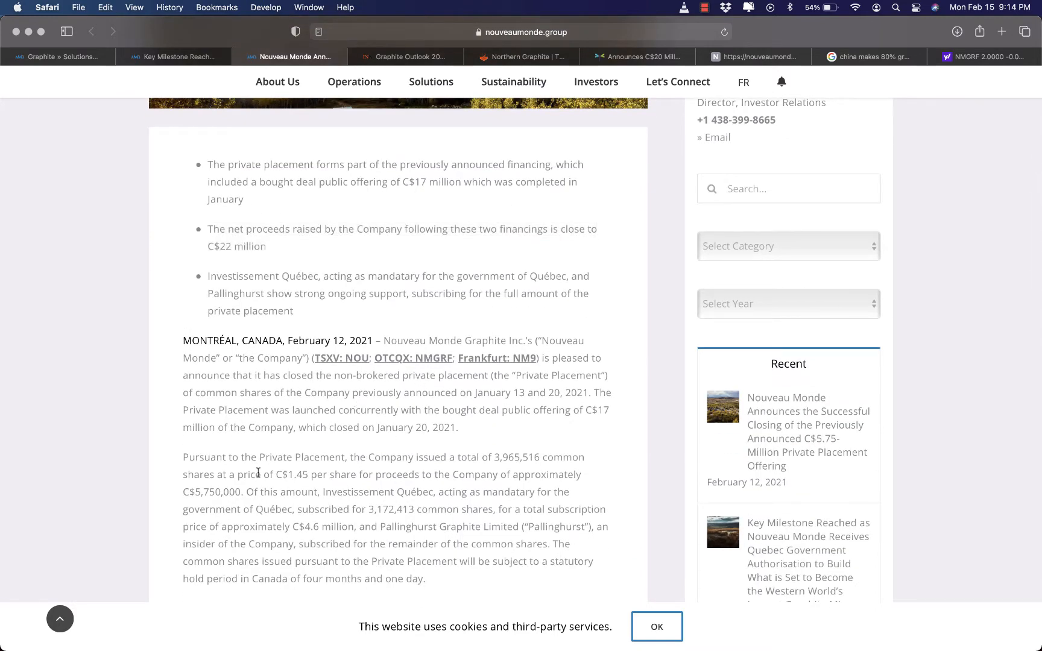
left_click_drag(246, 492, 463, 510)
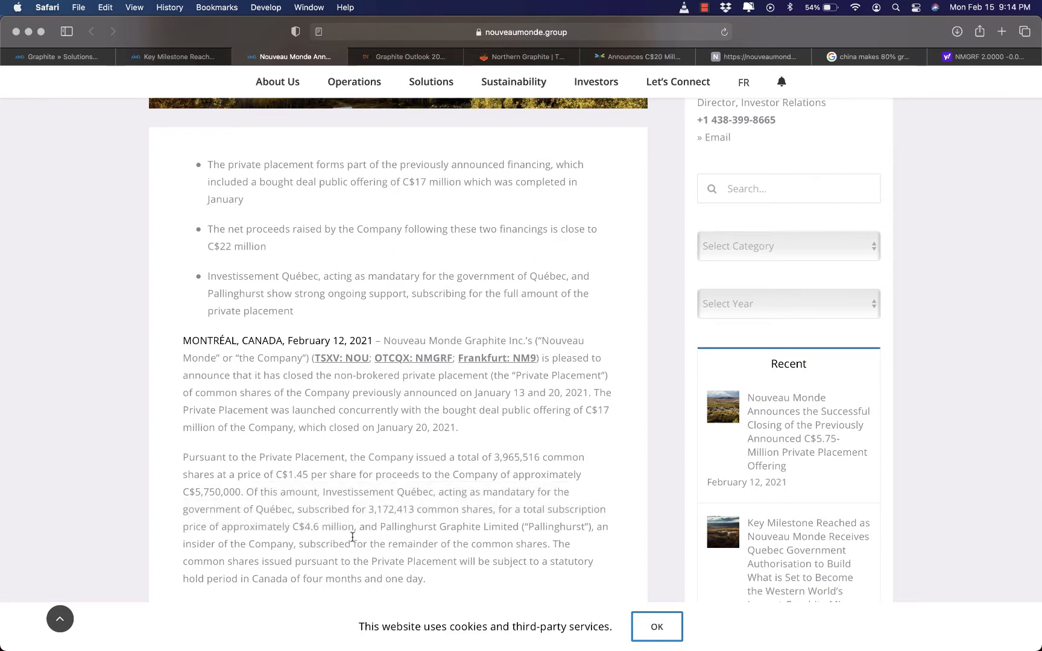
scroll("down", 3)
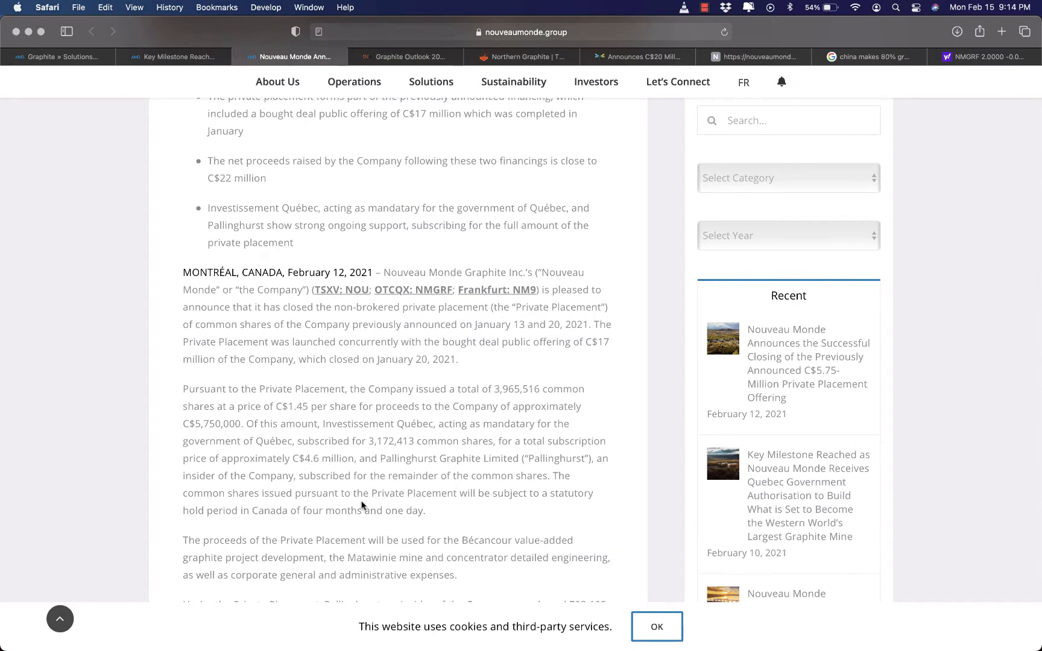
scroll("down", 3)
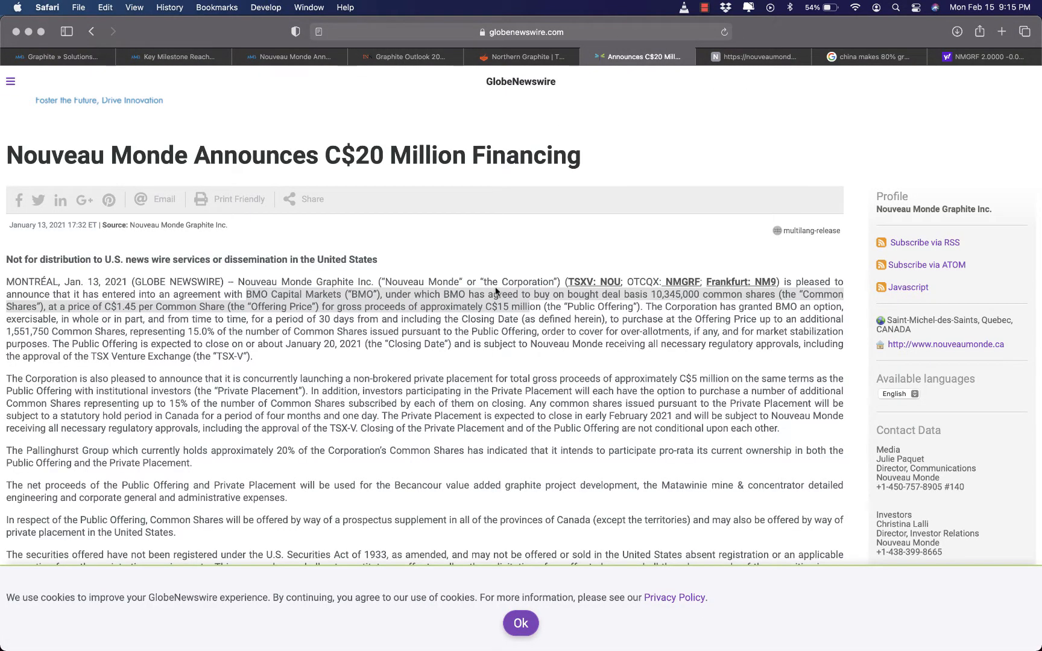
mouse_move(454, 336)
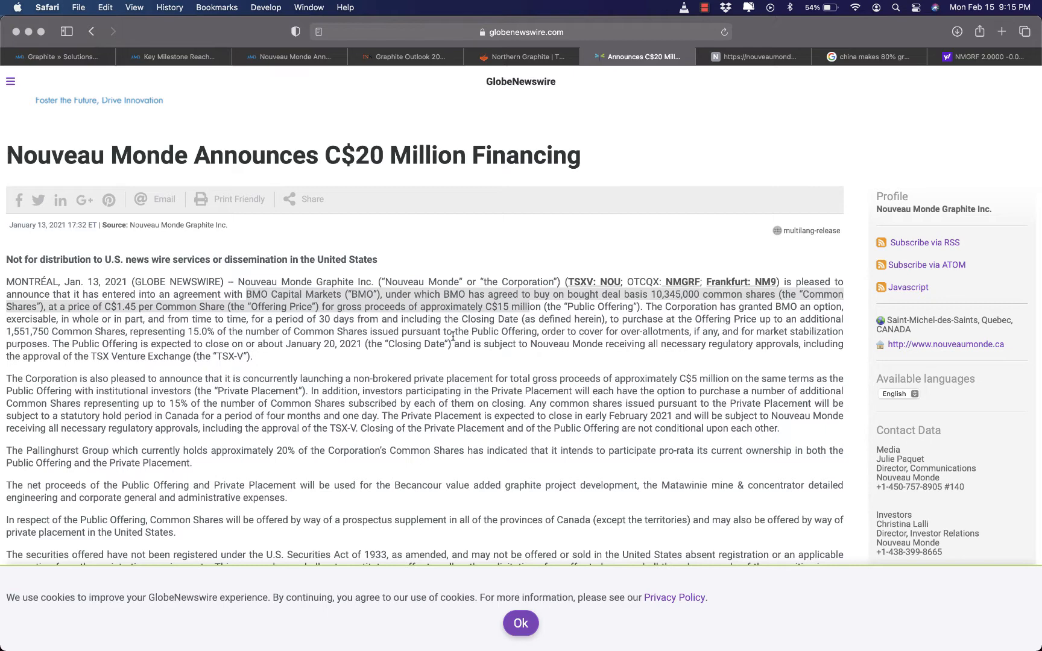
Step: Read further down the GlobeNewswire C$20 million financing release
scroll("down", 3)
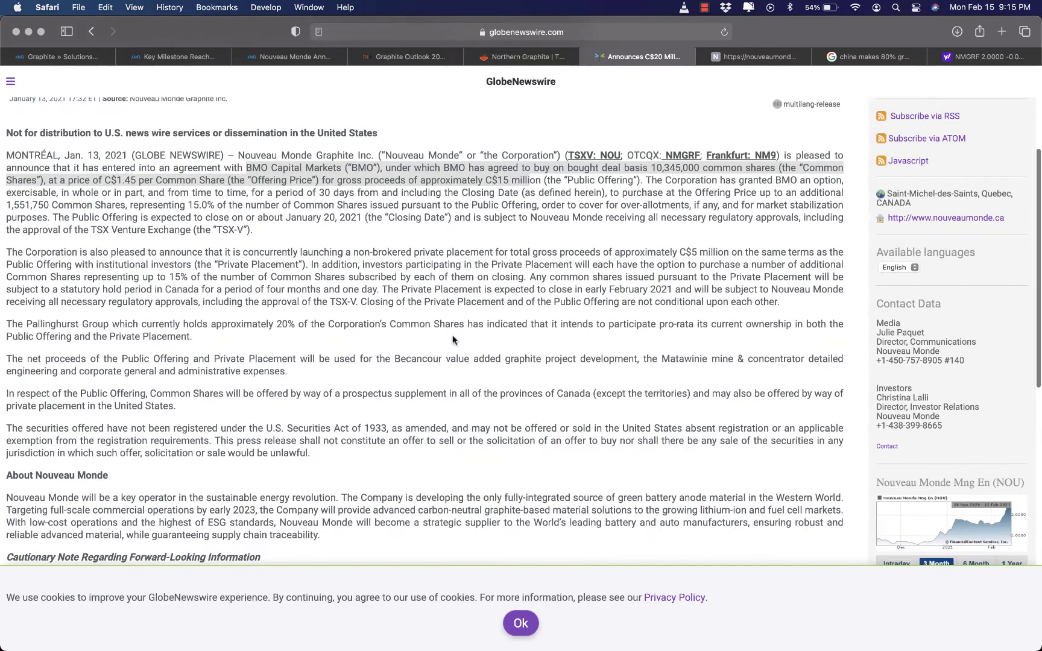
scroll("down", 3)
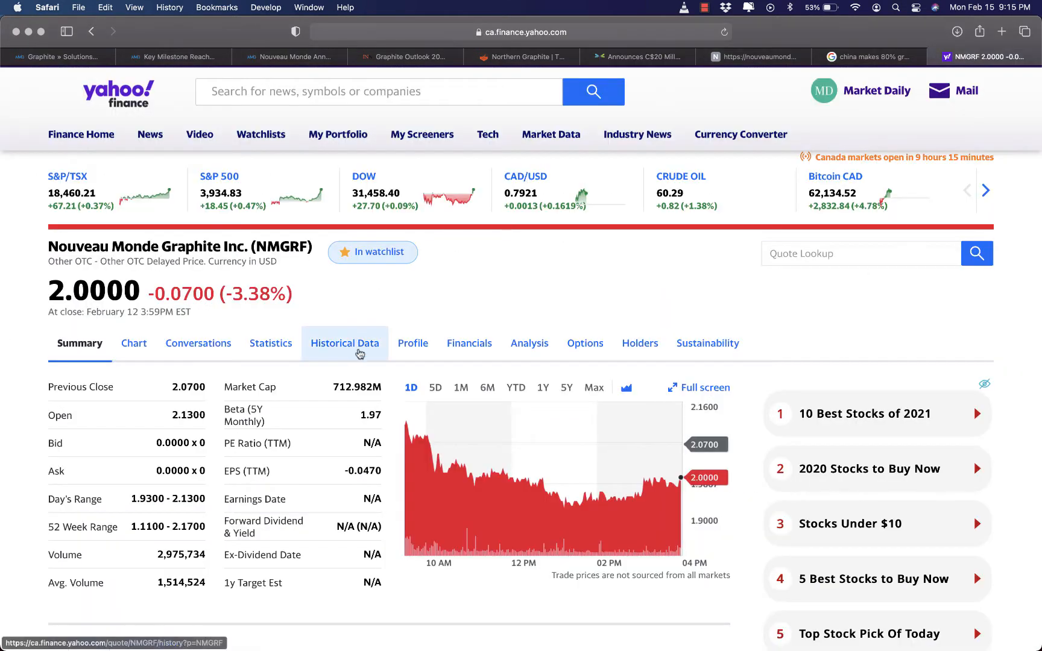
Step: Review NMGRF's Financials income statement showing zero revenue and recurring net losses
left_click(469, 343)
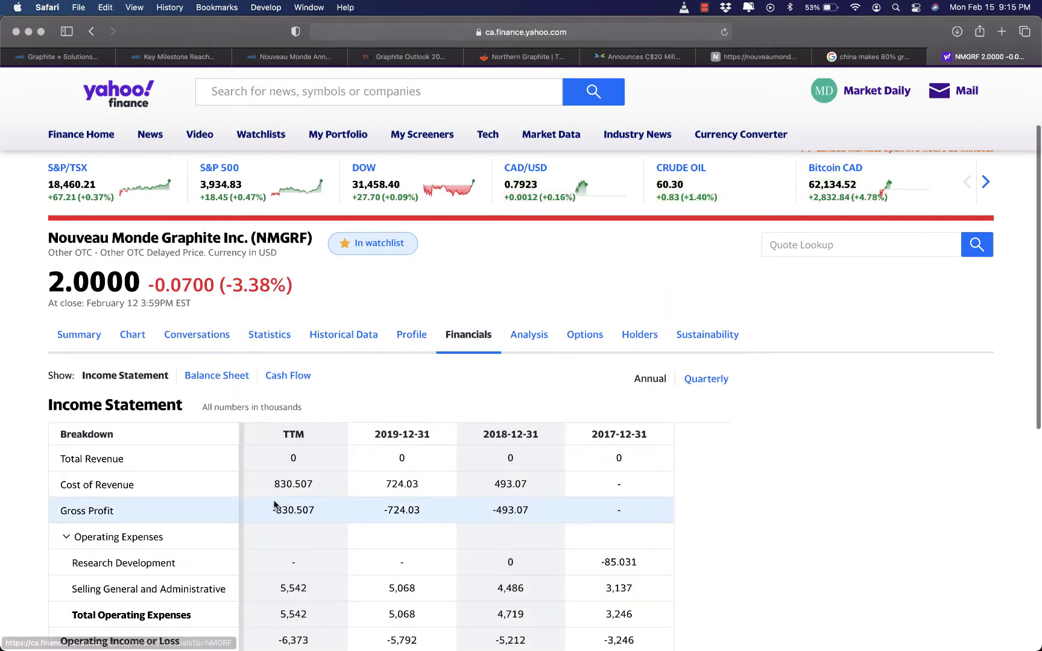
scroll("down", 3)
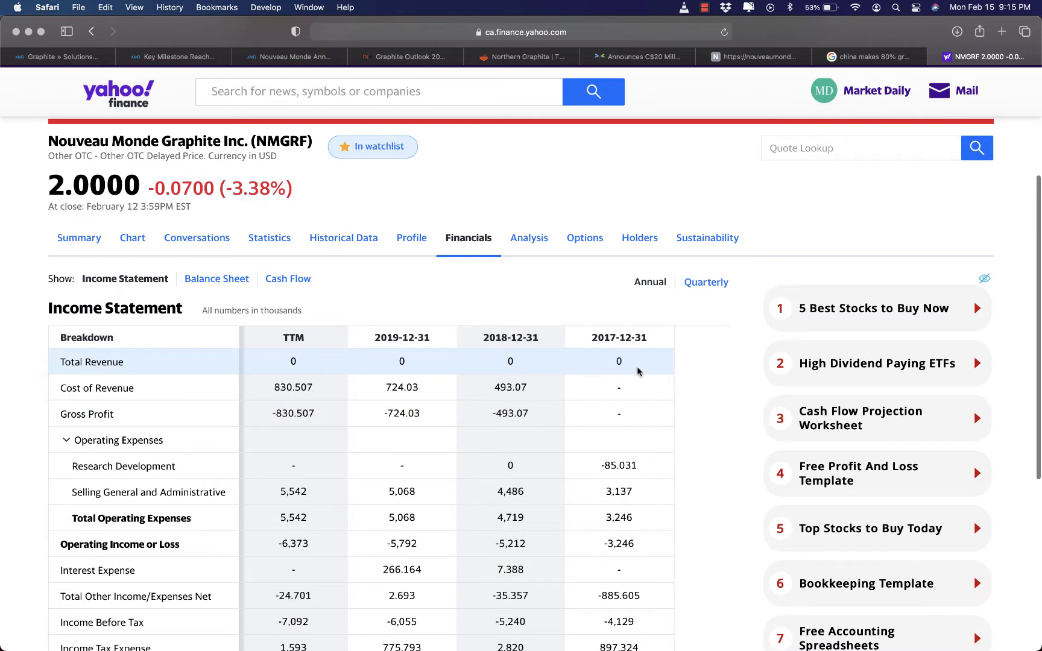
scroll("down", 3)
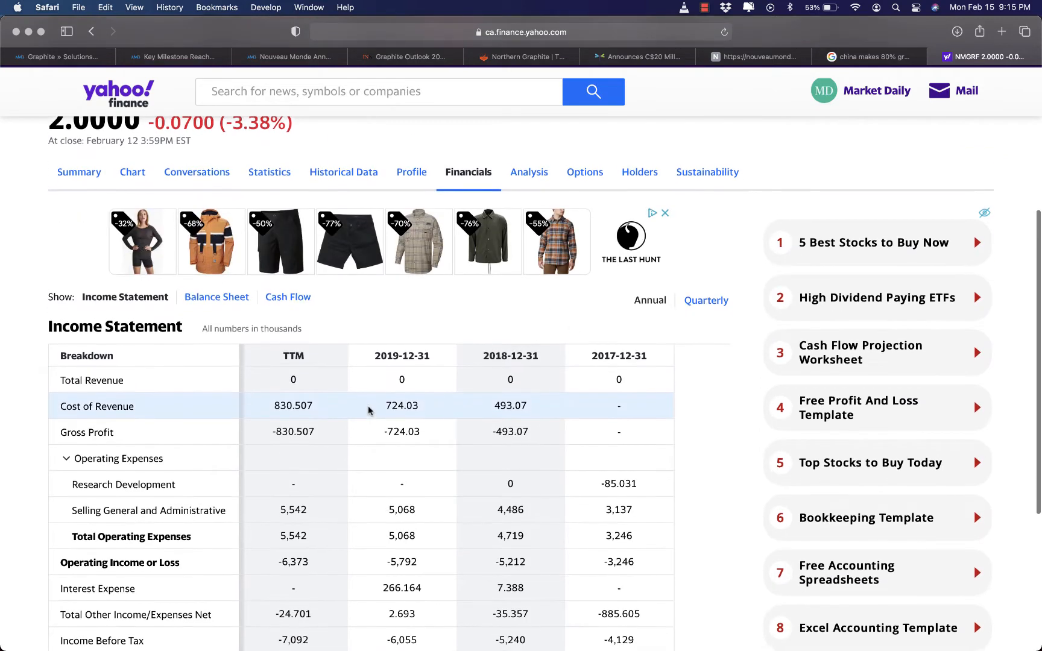
scroll("down", 3)
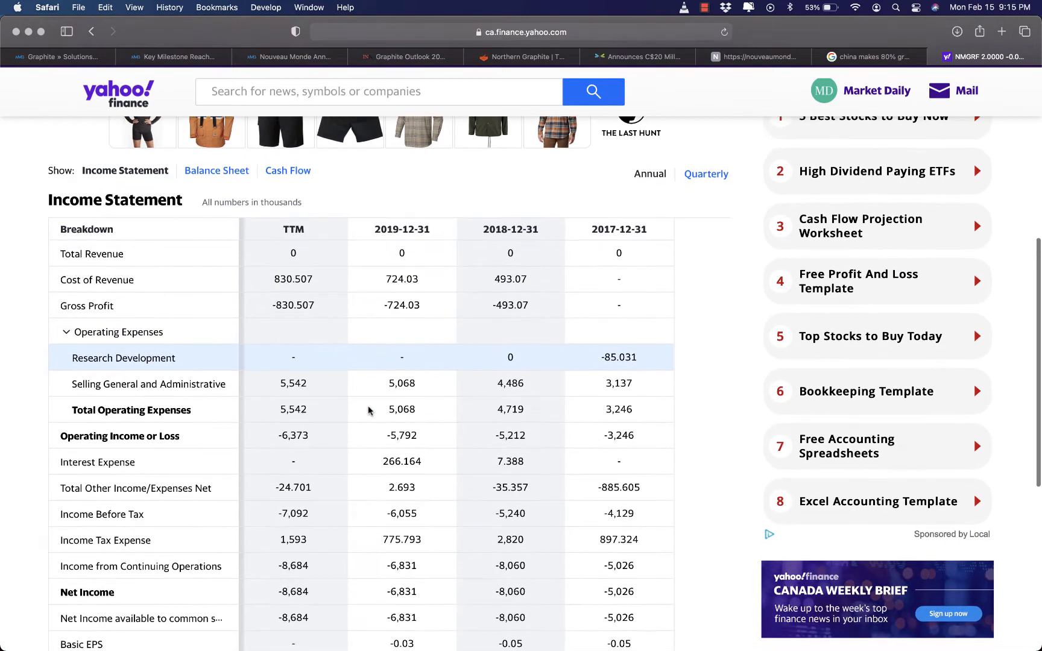
scroll("down", 3)
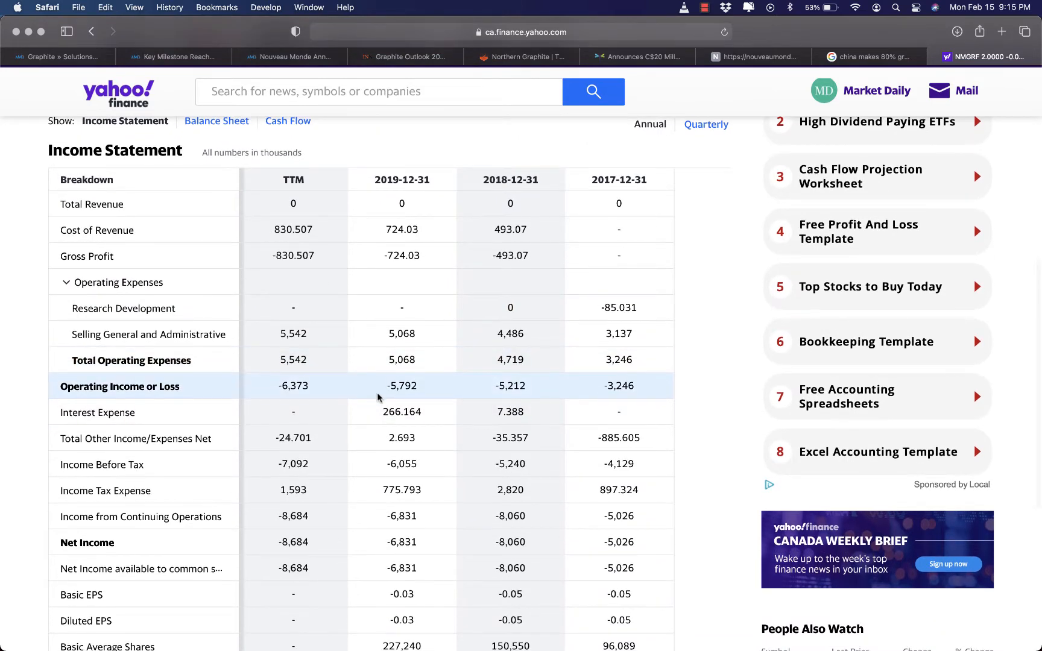
scroll("down", 3)
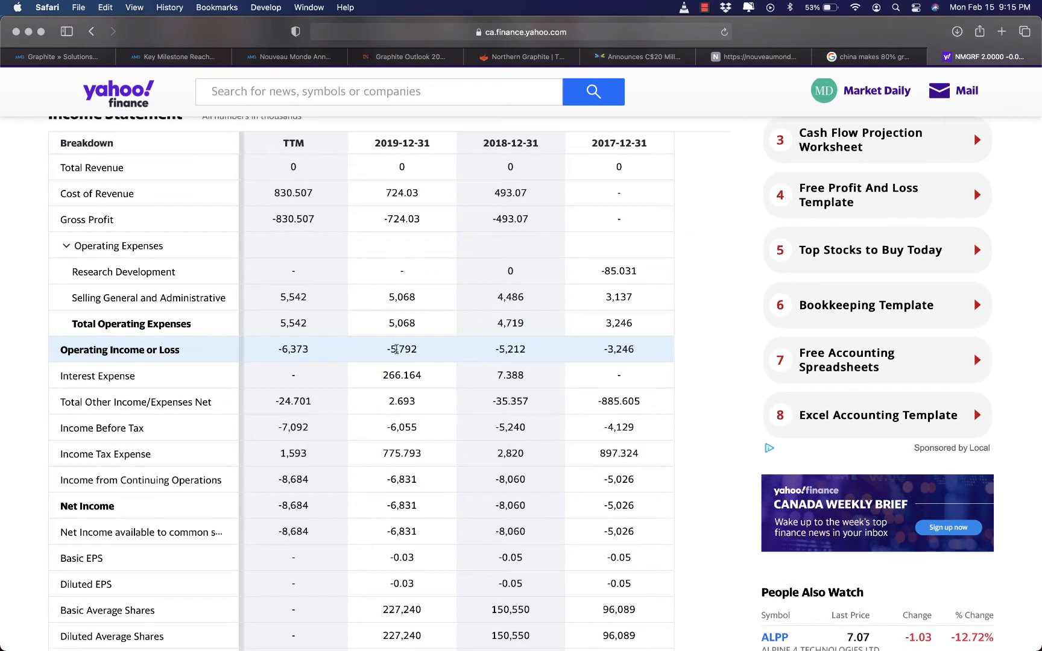
scroll("down", 3)
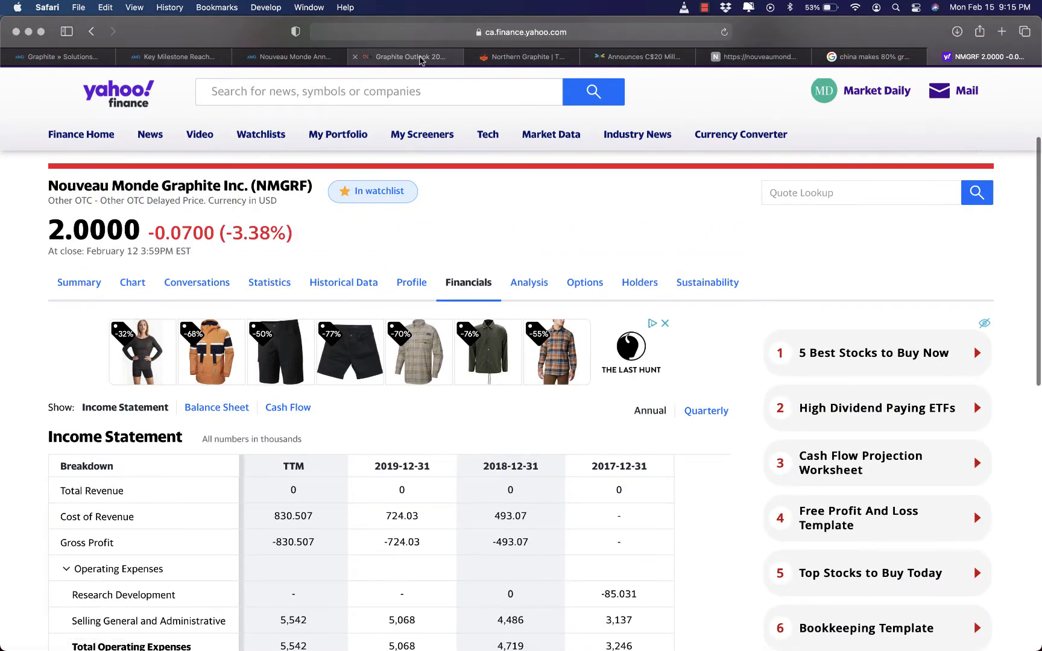
left_click(524, 56)
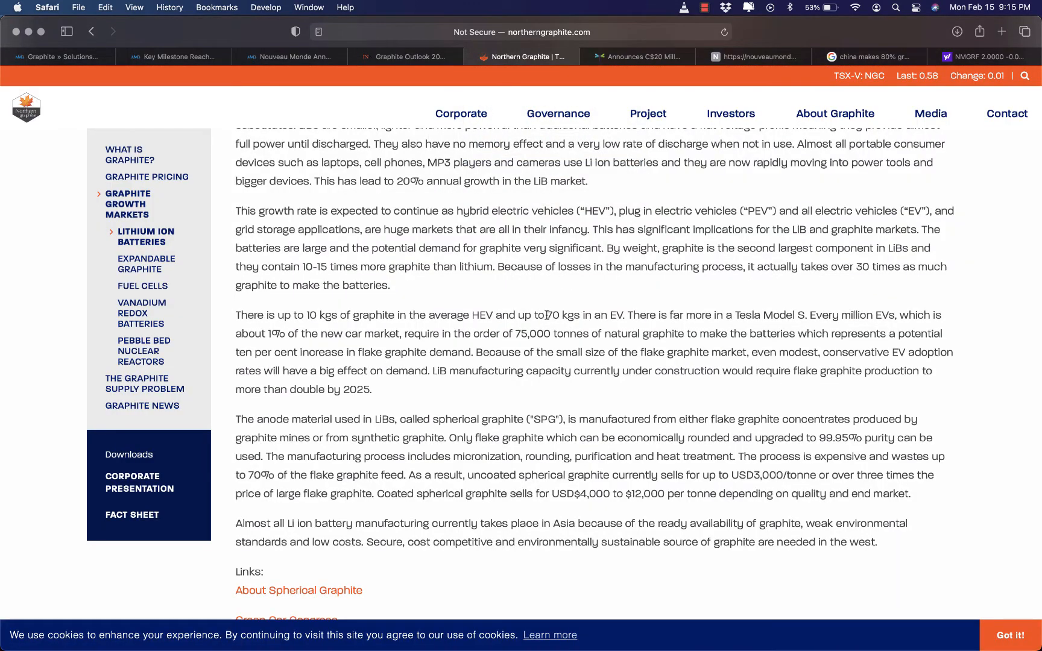
left_click_drag(547, 315, 622, 315)
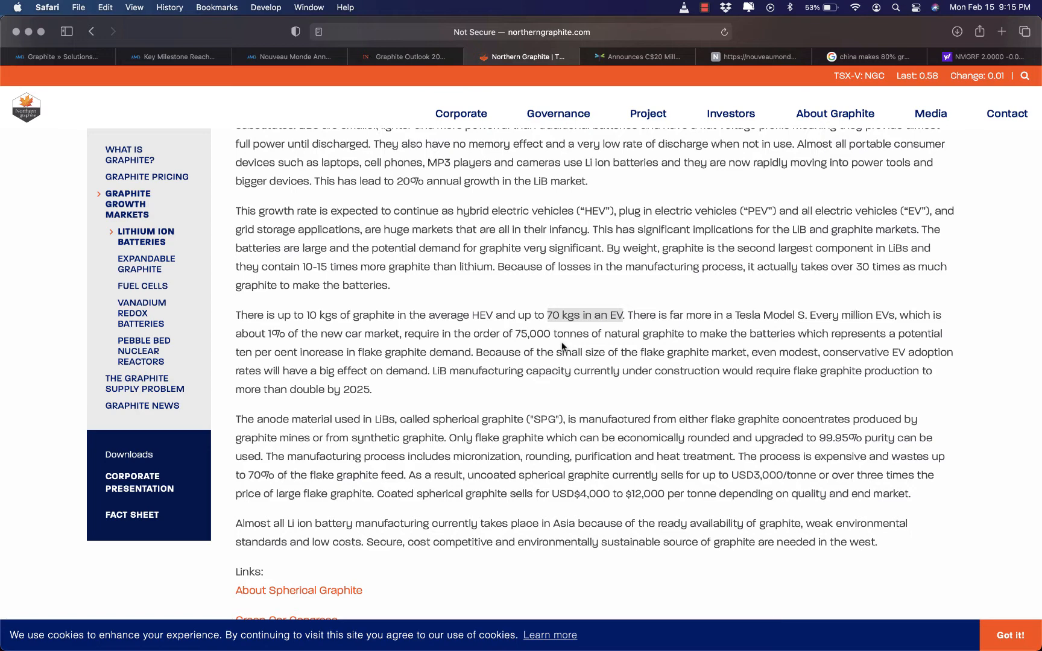
mouse_move(607, 319)
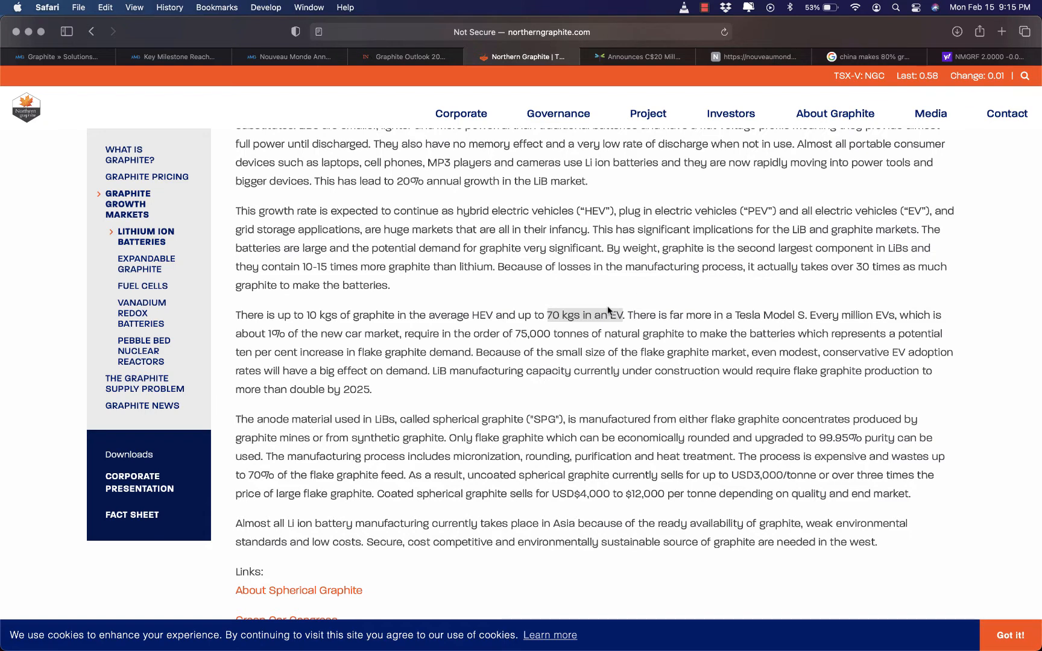
mouse_move(396, 242)
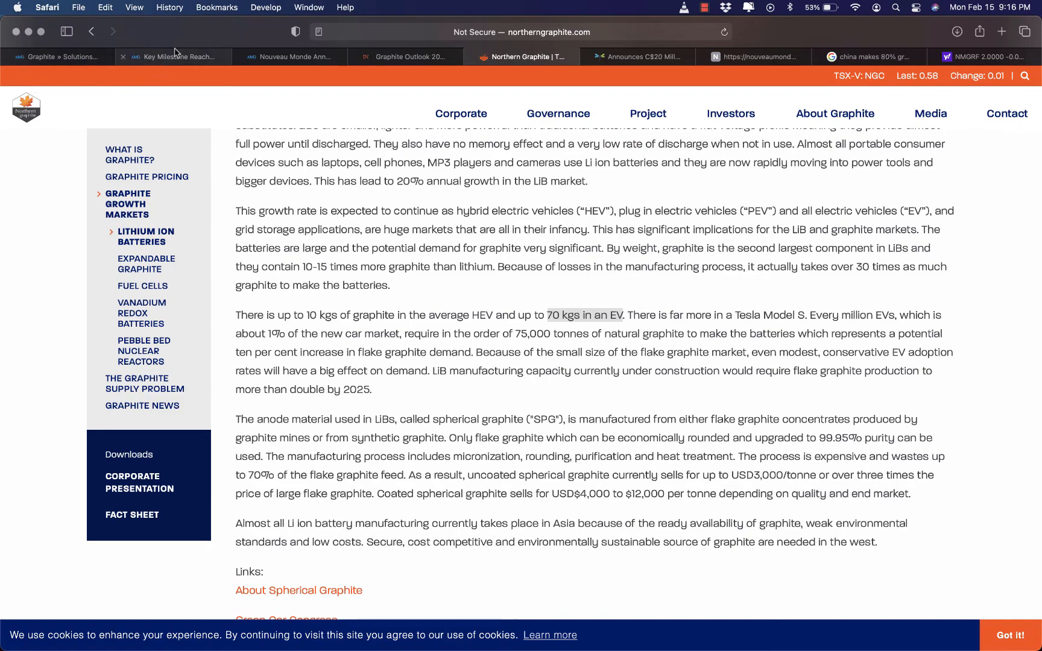
Step: Highlight the 100,000 tpa decree bullet in the Key Milestone release, then clear the selection
left_click(178, 57)
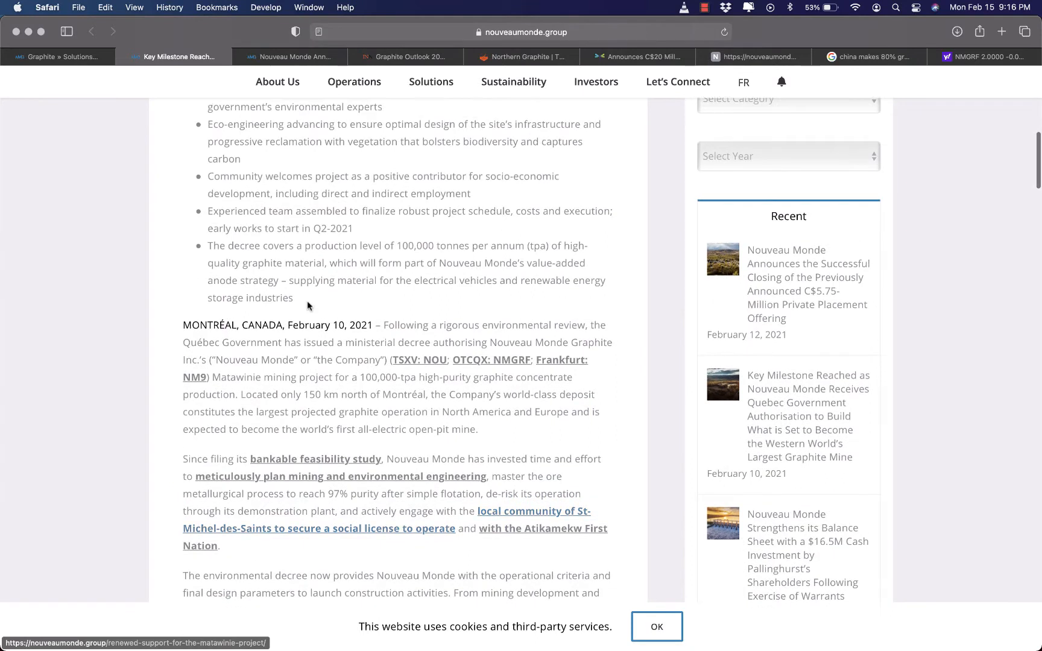
mouse_move(213, 379)
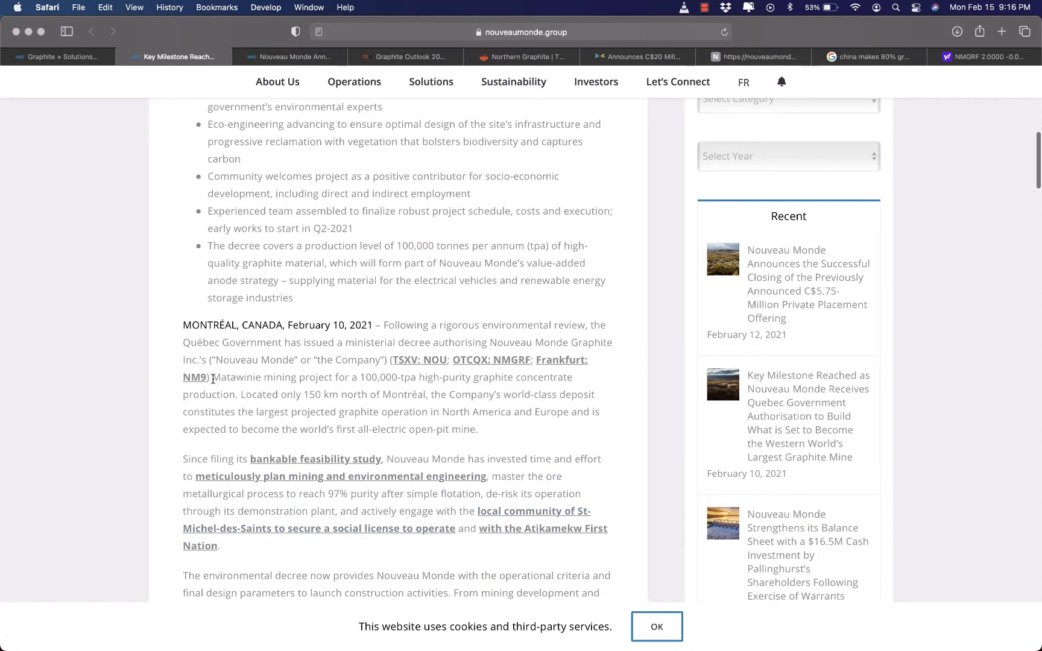
left_click_drag(210, 377, 410, 411)
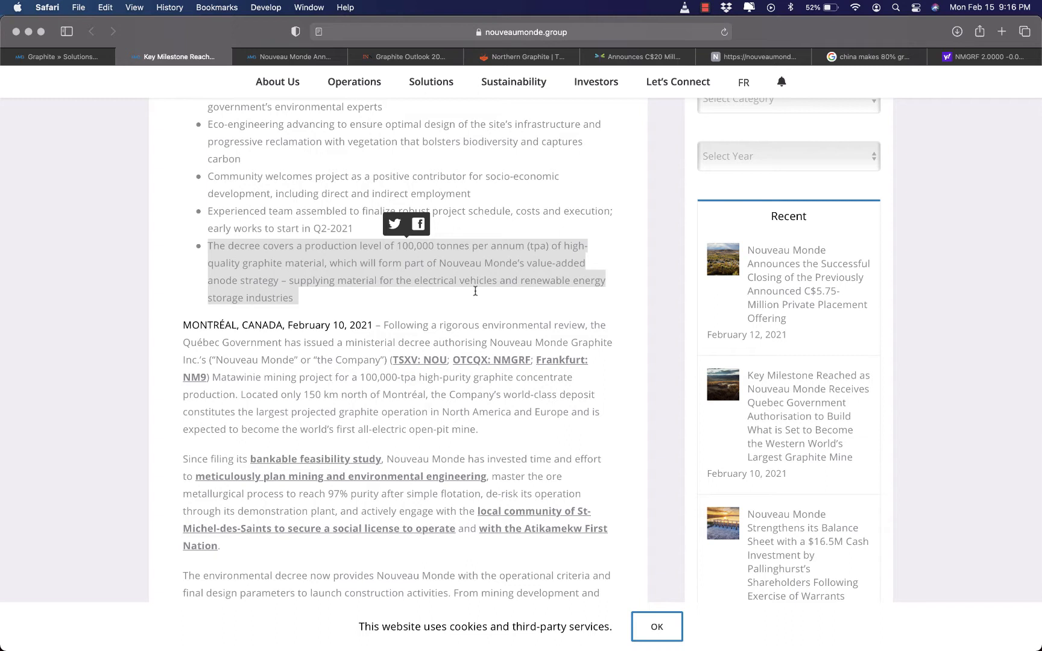
mouse_move(438, 320)
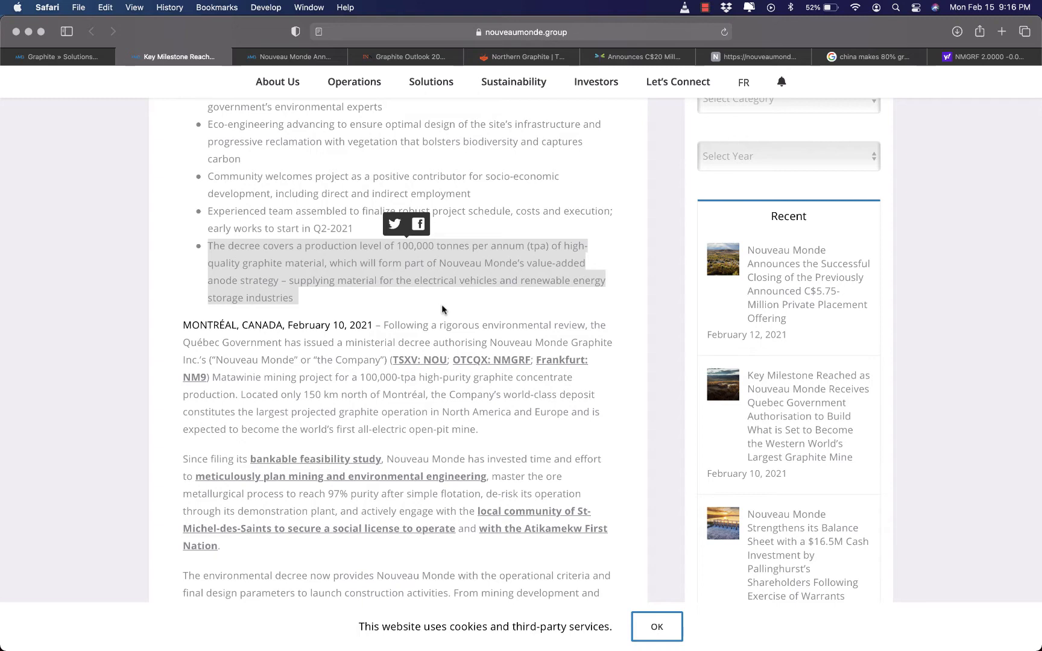
left_click(444, 306)
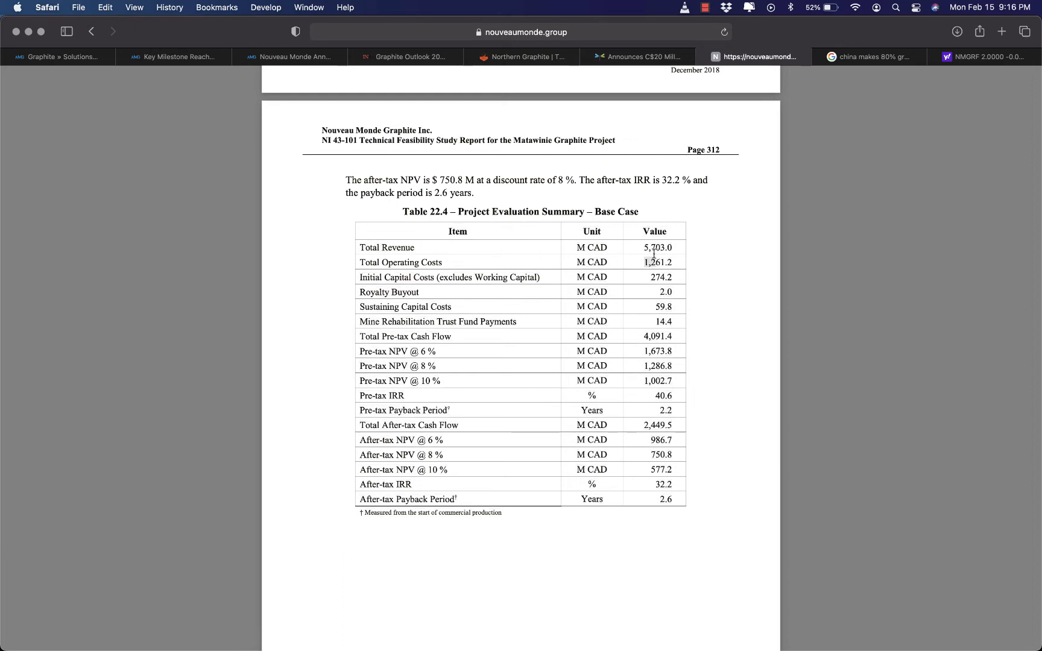
mouse_move(465, 249)
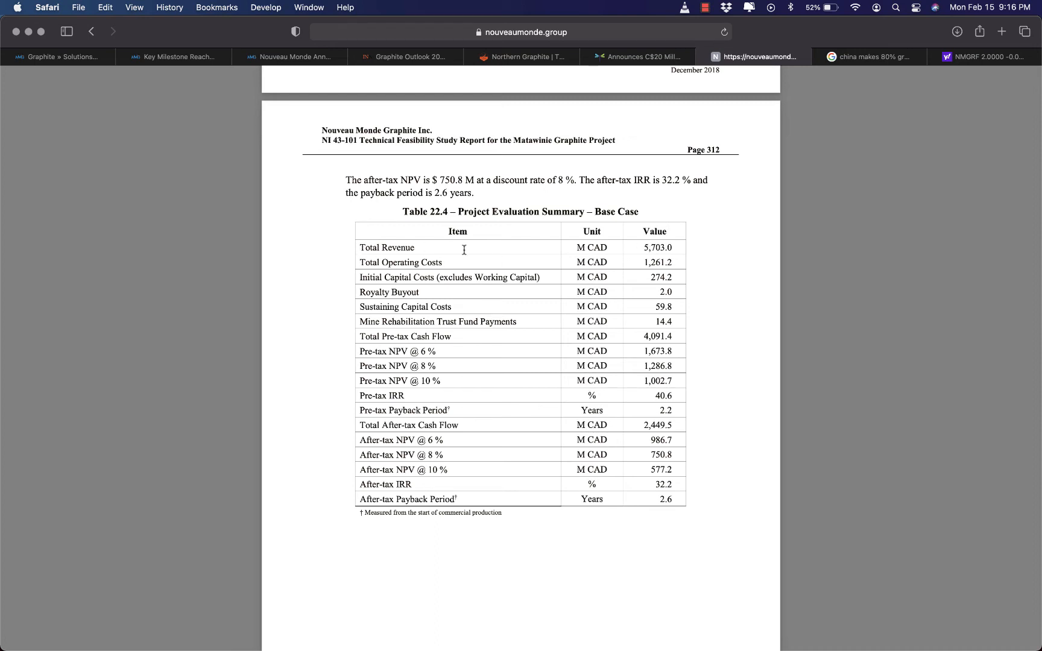
mouse_move(676, 248)
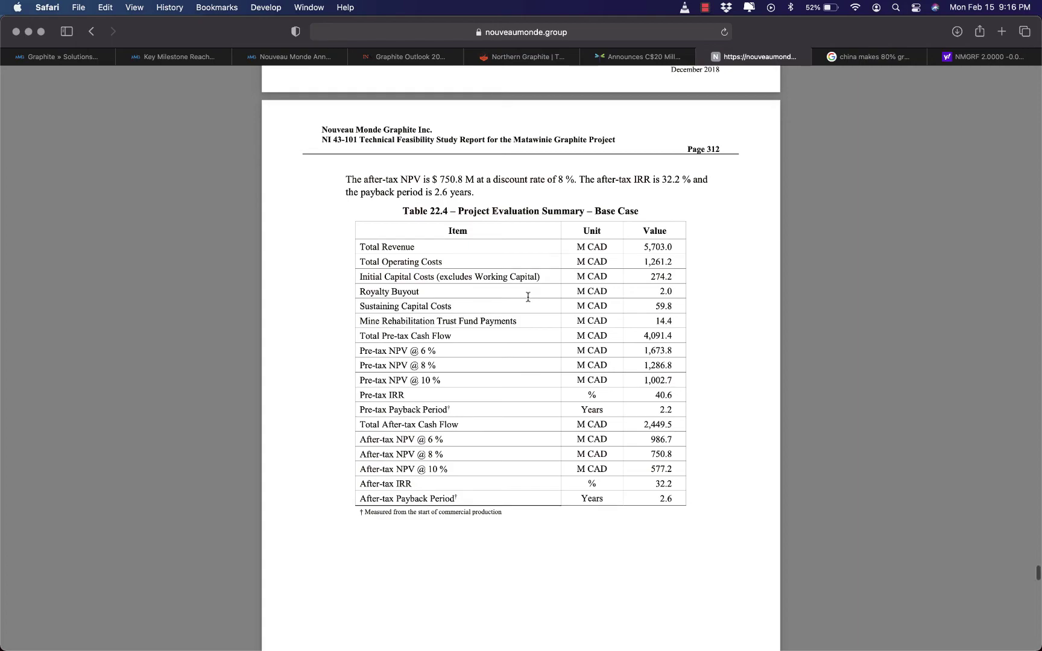
Step: Scroll the feasibility study PDF from Table 22.4 down to the Table 22.5 base-case cash flow rows
scroll("down", 3)
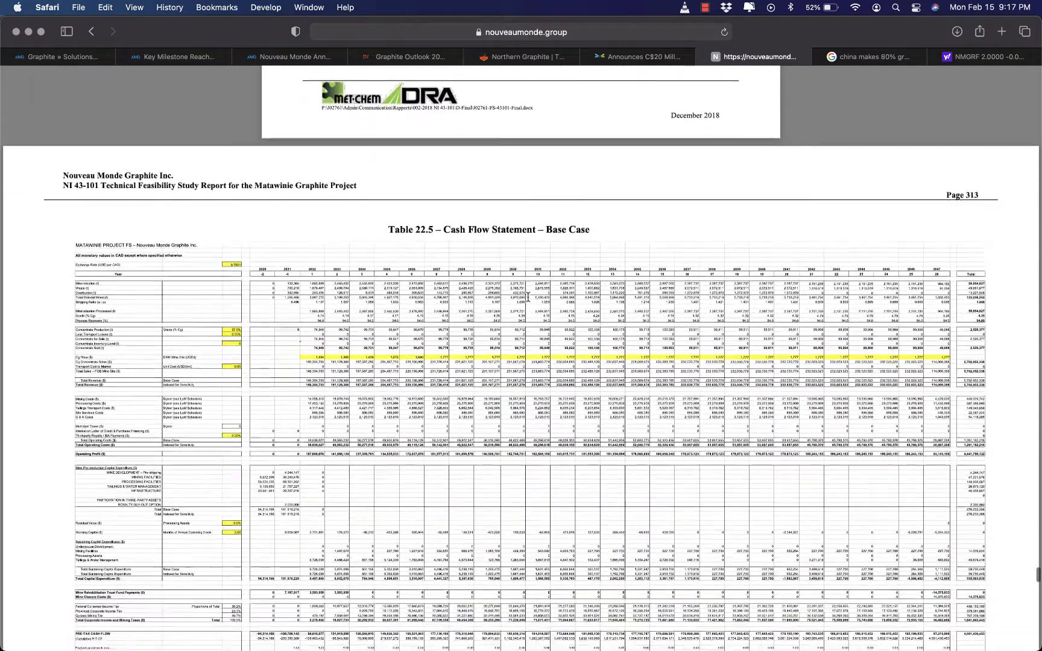
scroll("down", 3)
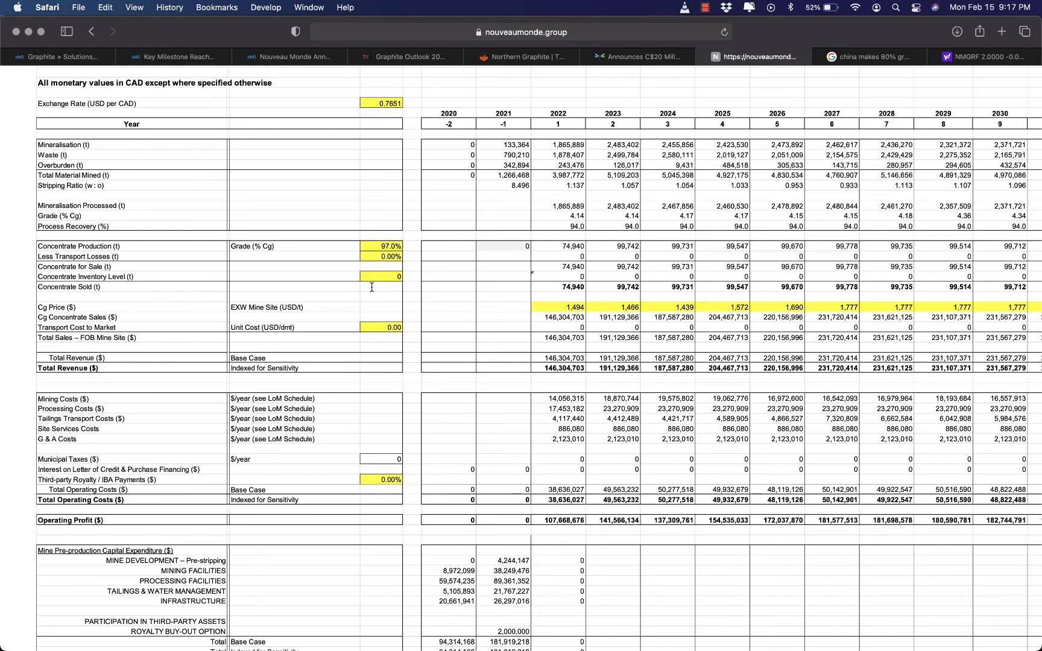
scroll("down", 3)
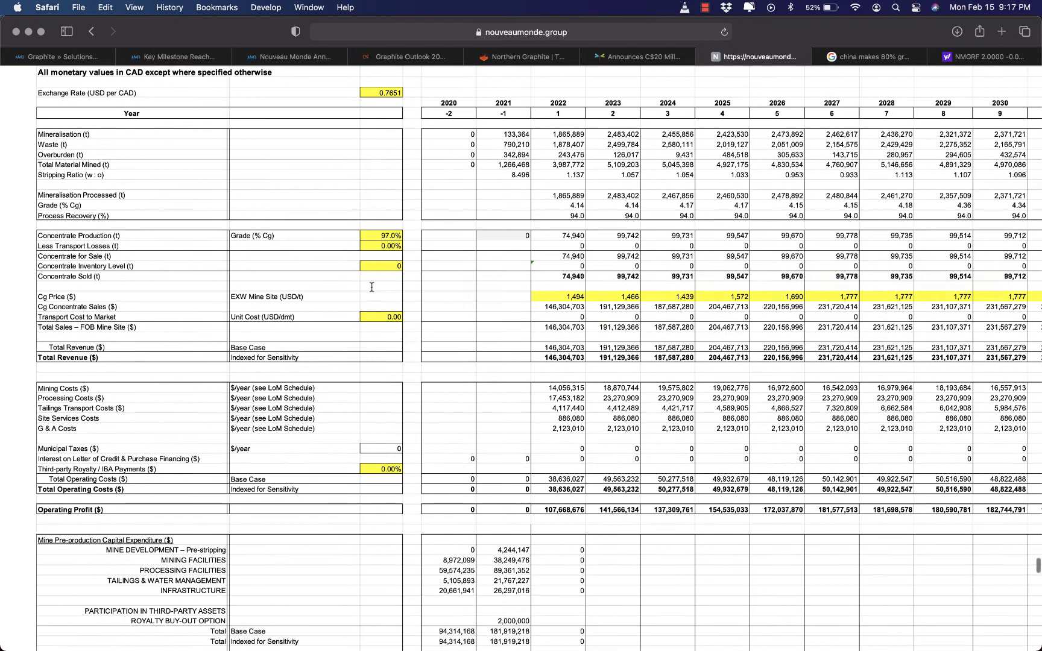
scroll("down", 3)
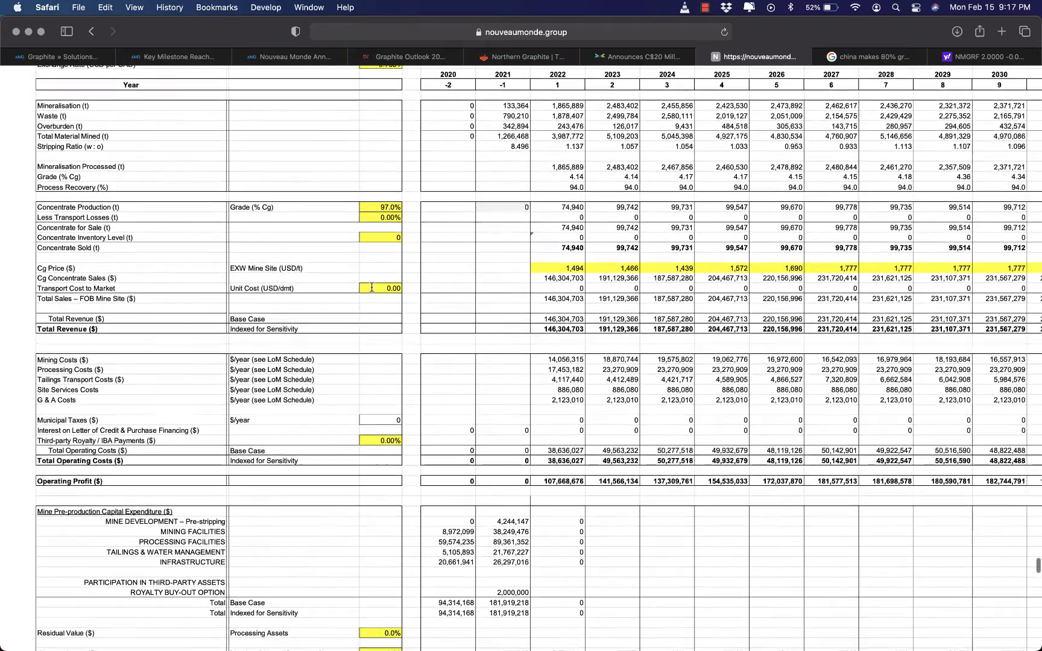
scroll("down", 3)
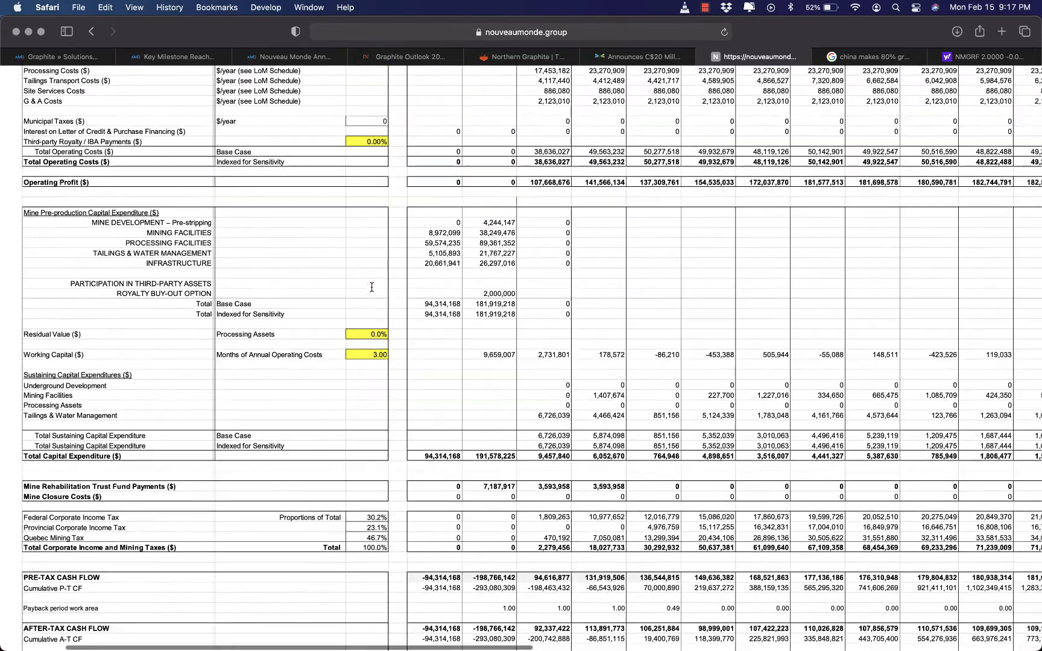
Step: From the China graphite search results, read Northern Graphite's Graphite Supply Problem page to its end
left_click(869, 57)
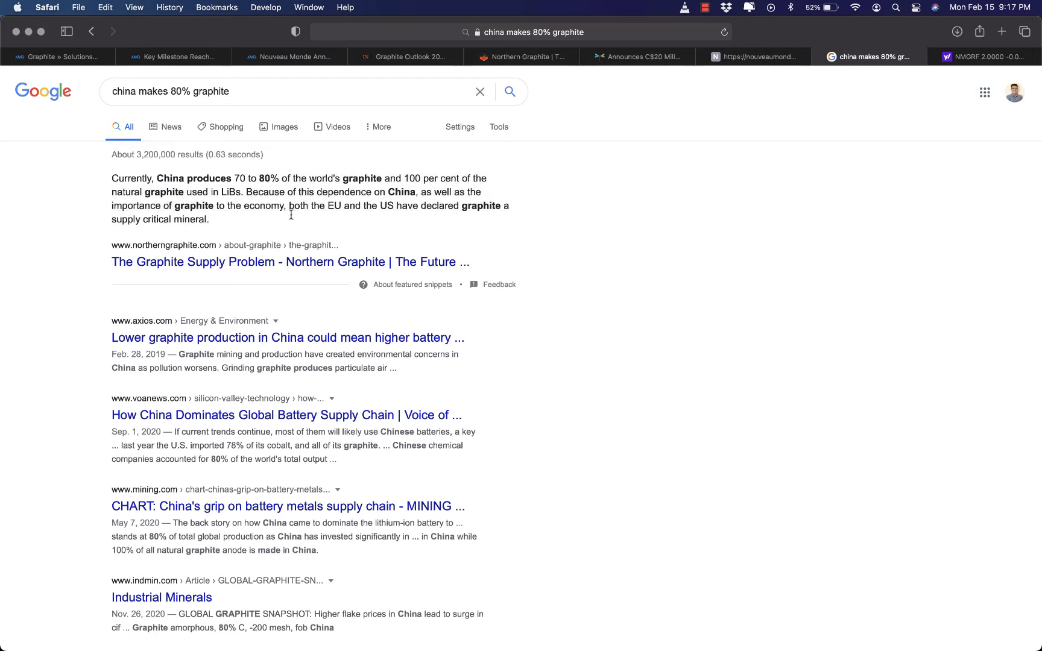
mouse_move(270, 264)
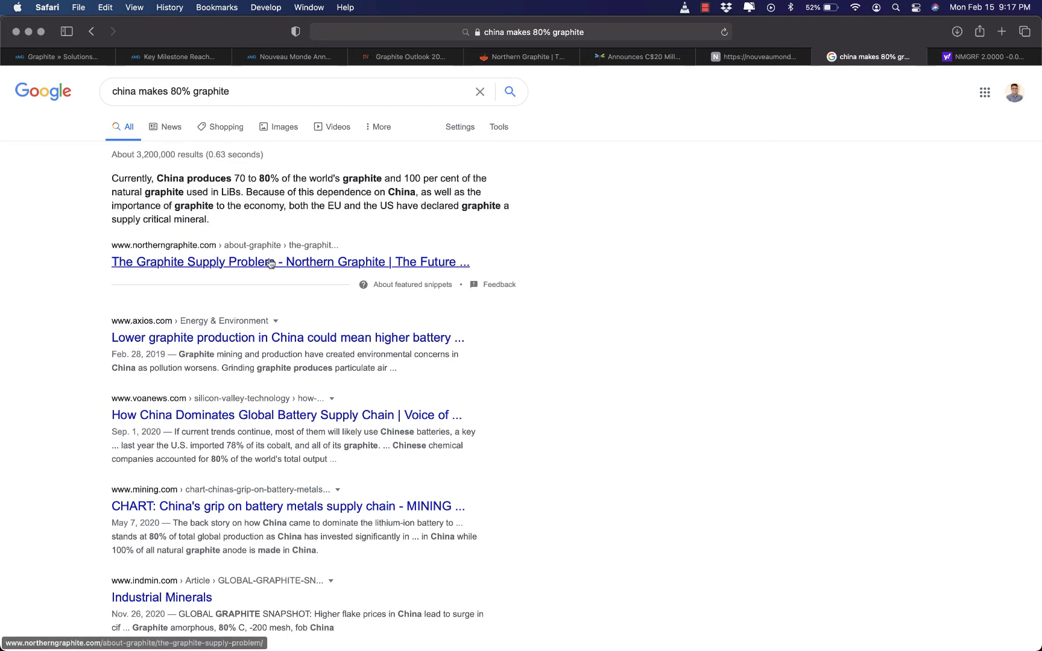
left_click(269, 263)
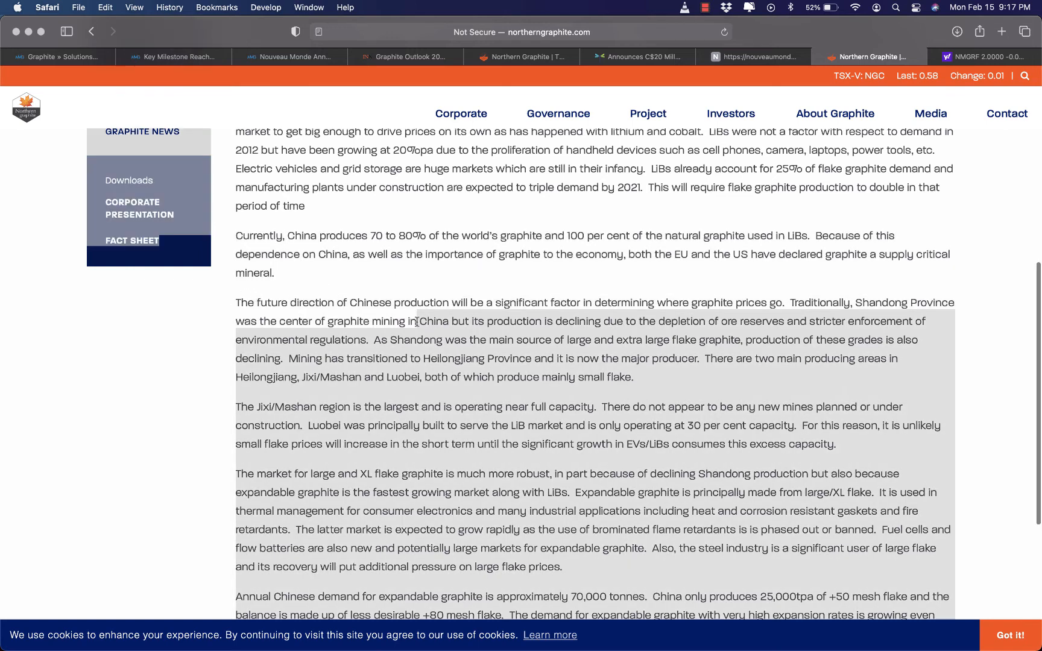
left_click(387, 321)
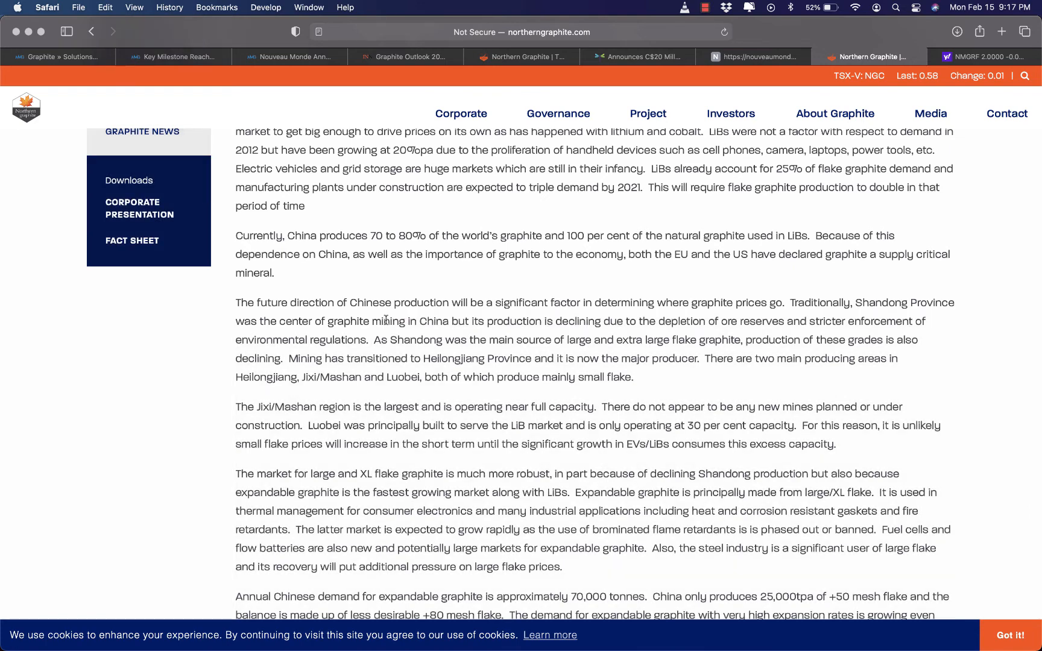
mouse_move(488, 253)
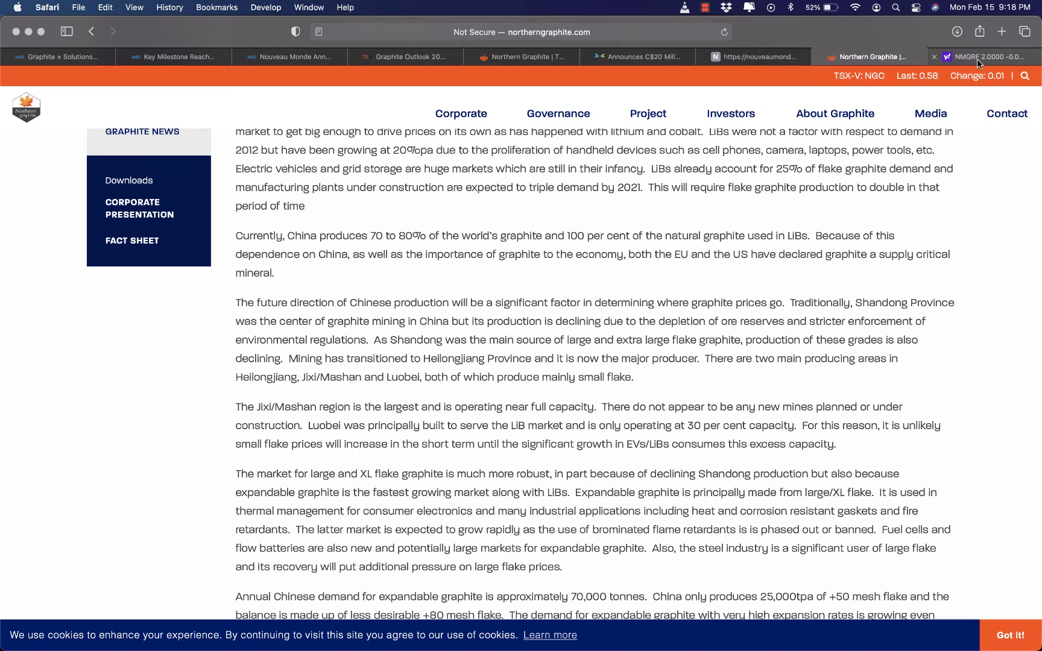
mouse_move(981, 57)
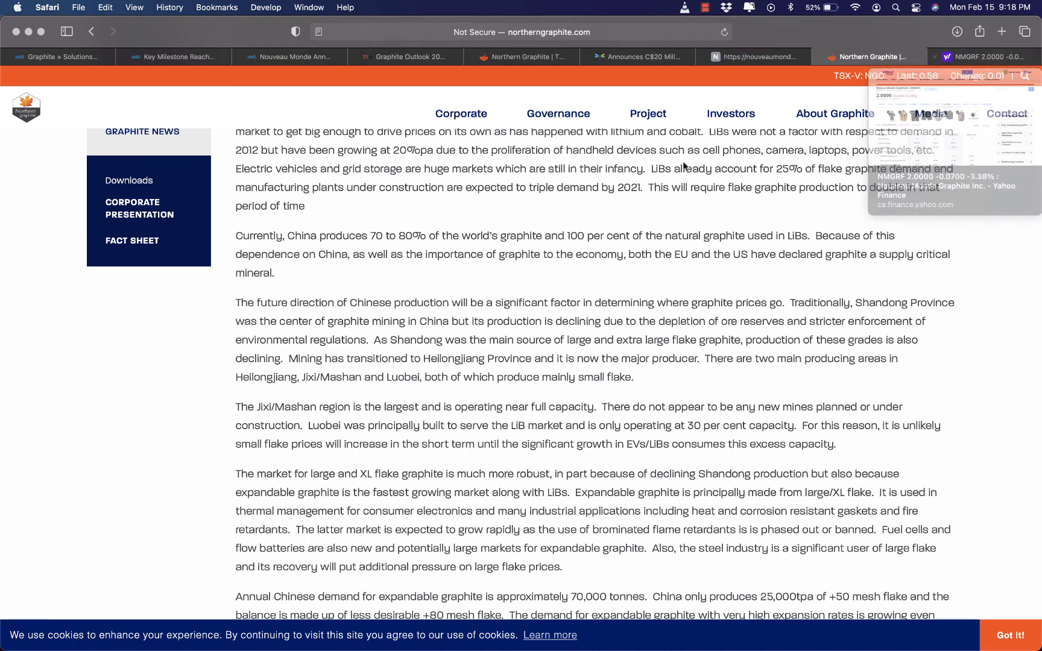
scroll("down", 3)
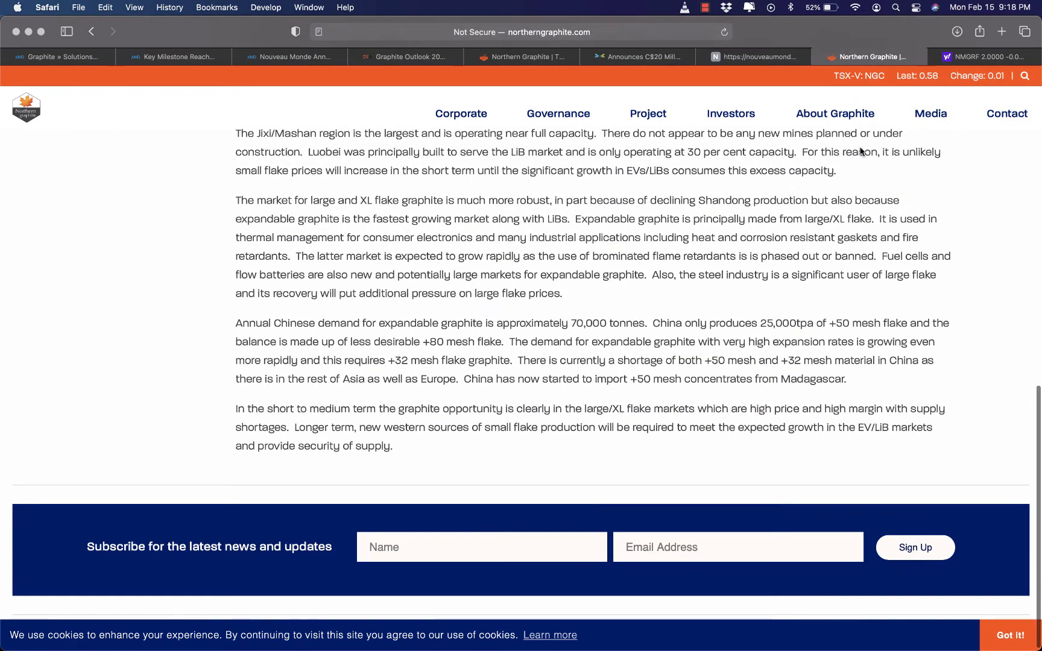
Step: Return to the NMGRF Yahoo Finance summary and scroll to its recent Nouveau Monde news headlines
left_click(989, 57)
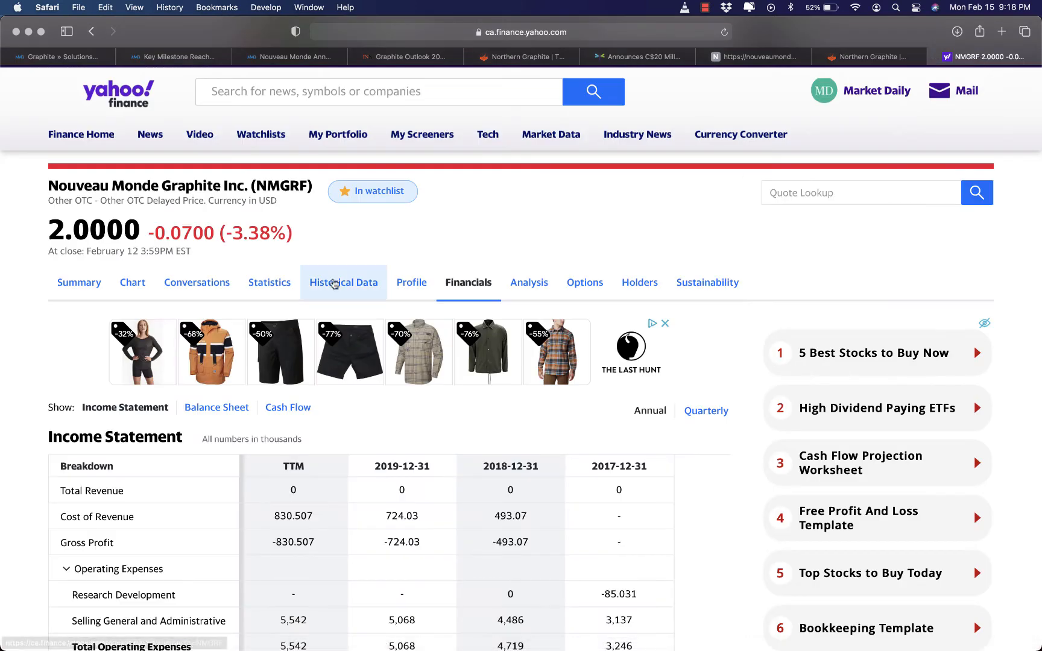
mouse_move(281, 297)
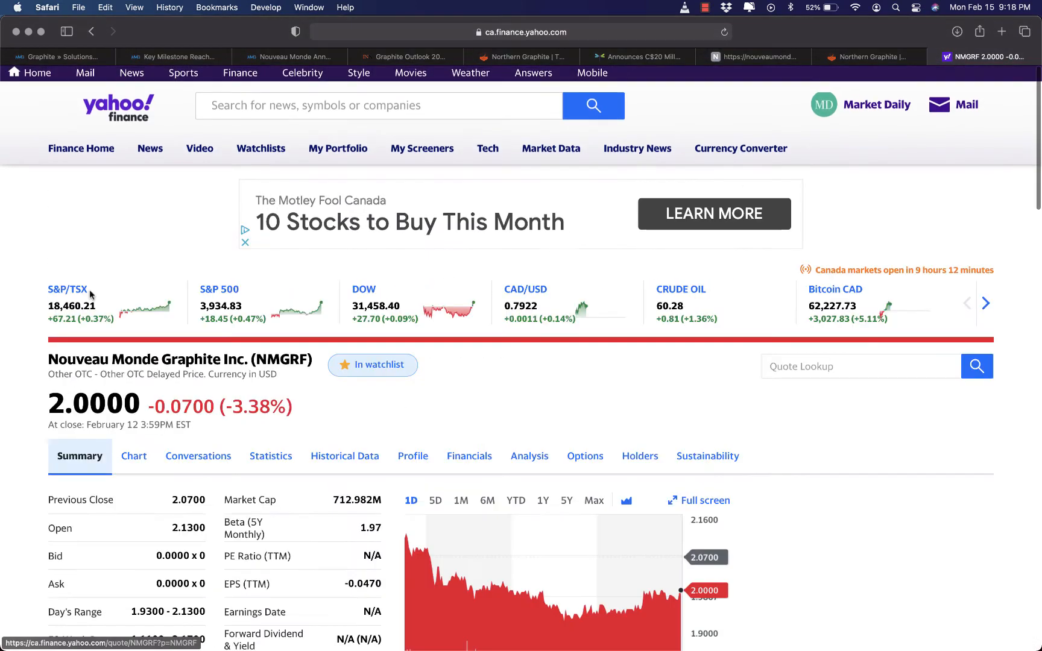
scroll("down", 3)
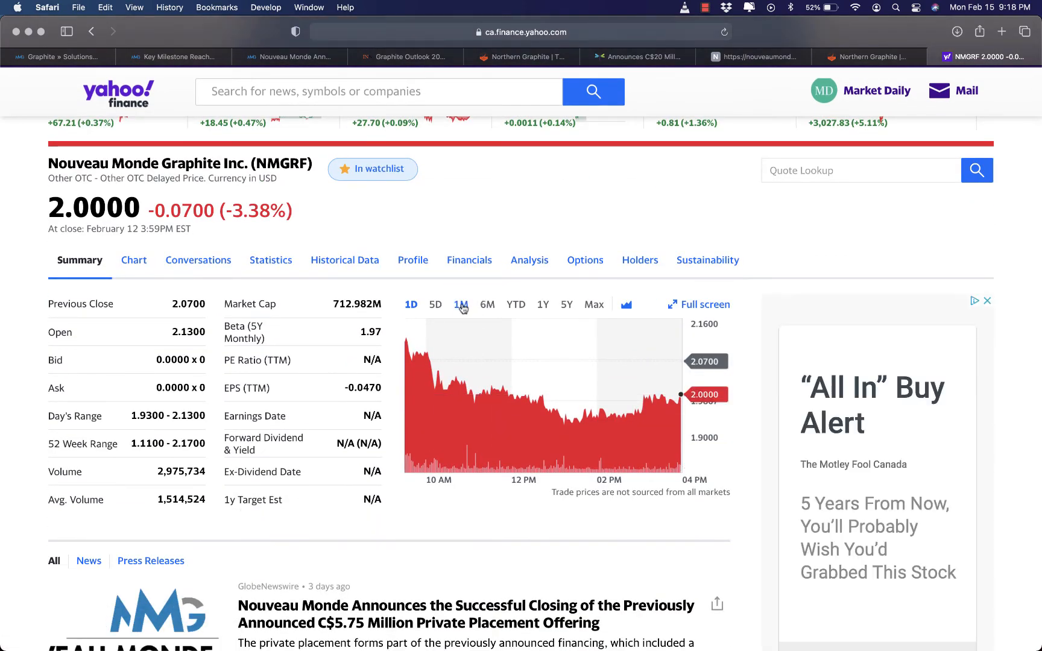
scroll("down", 3)
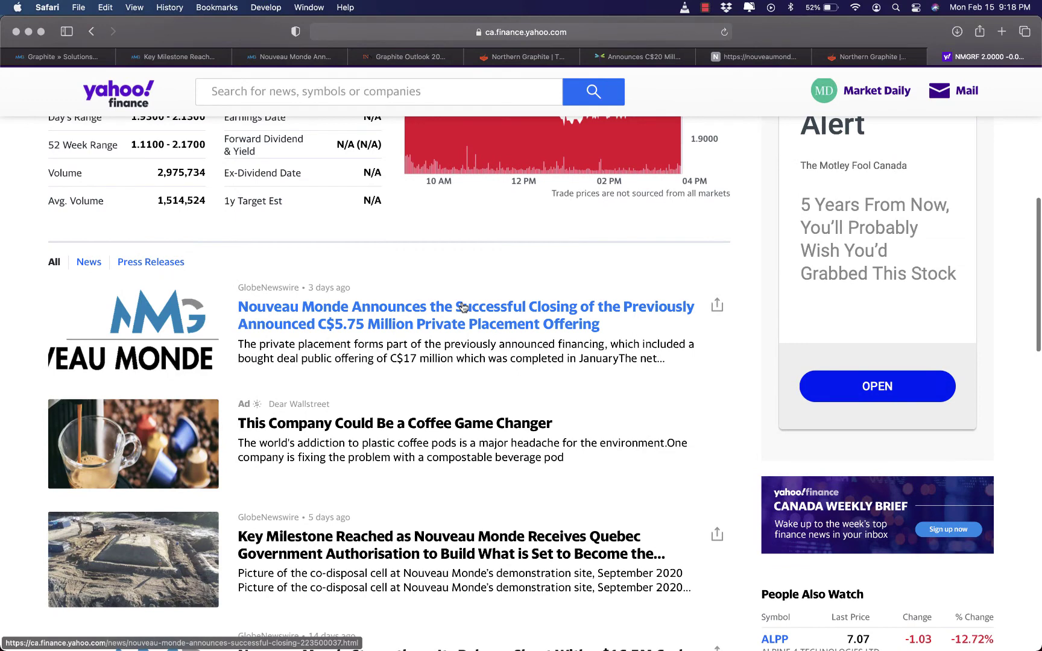
mouse_move(313, 349)
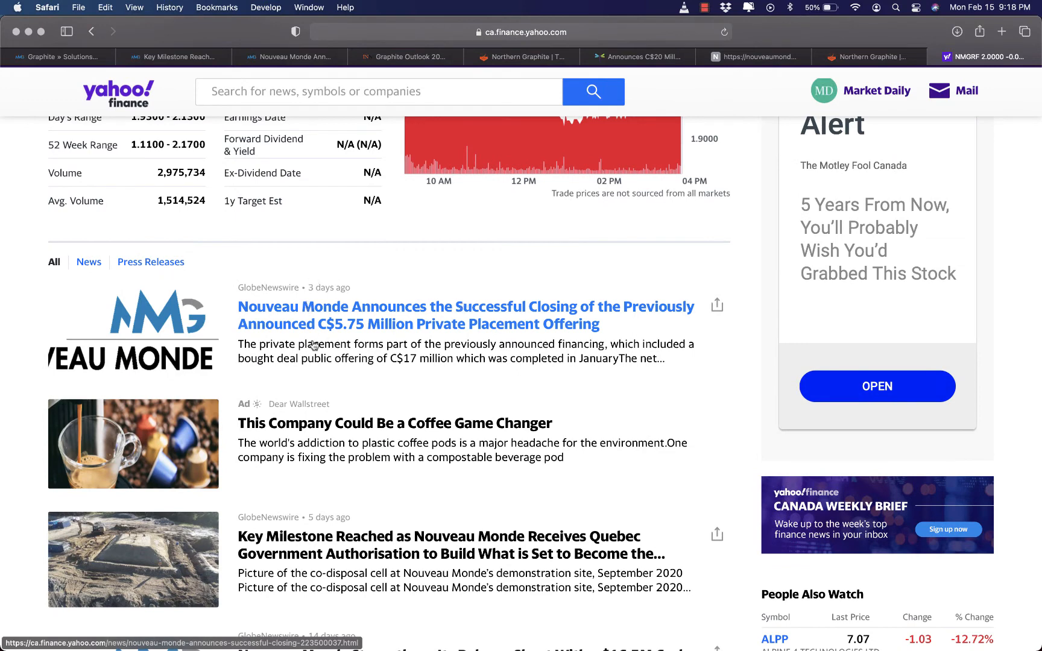
scroll("down", 3)
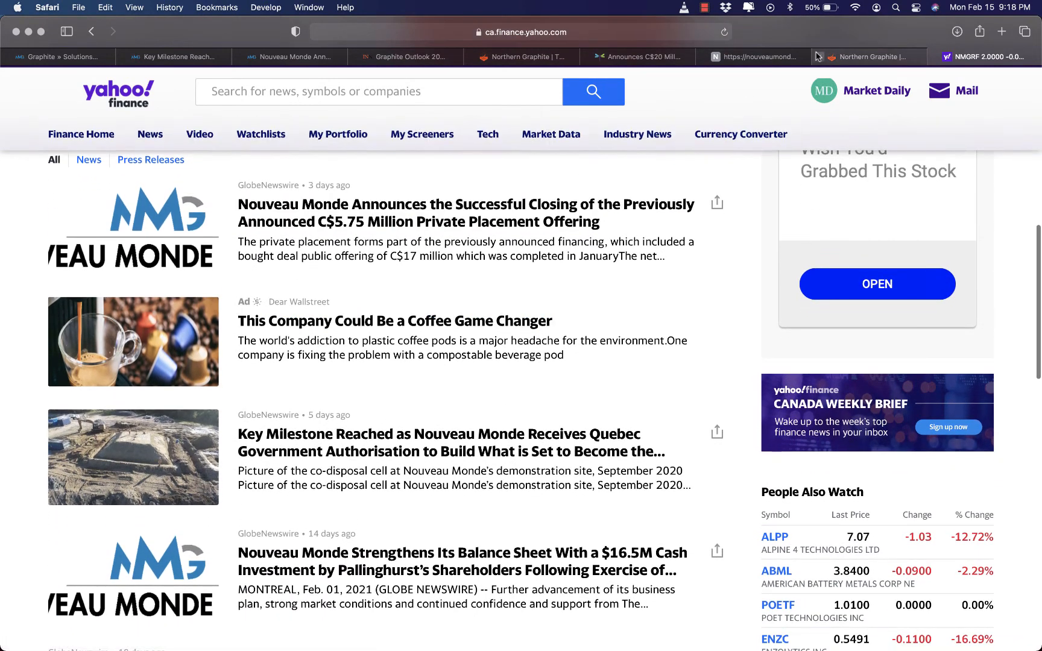